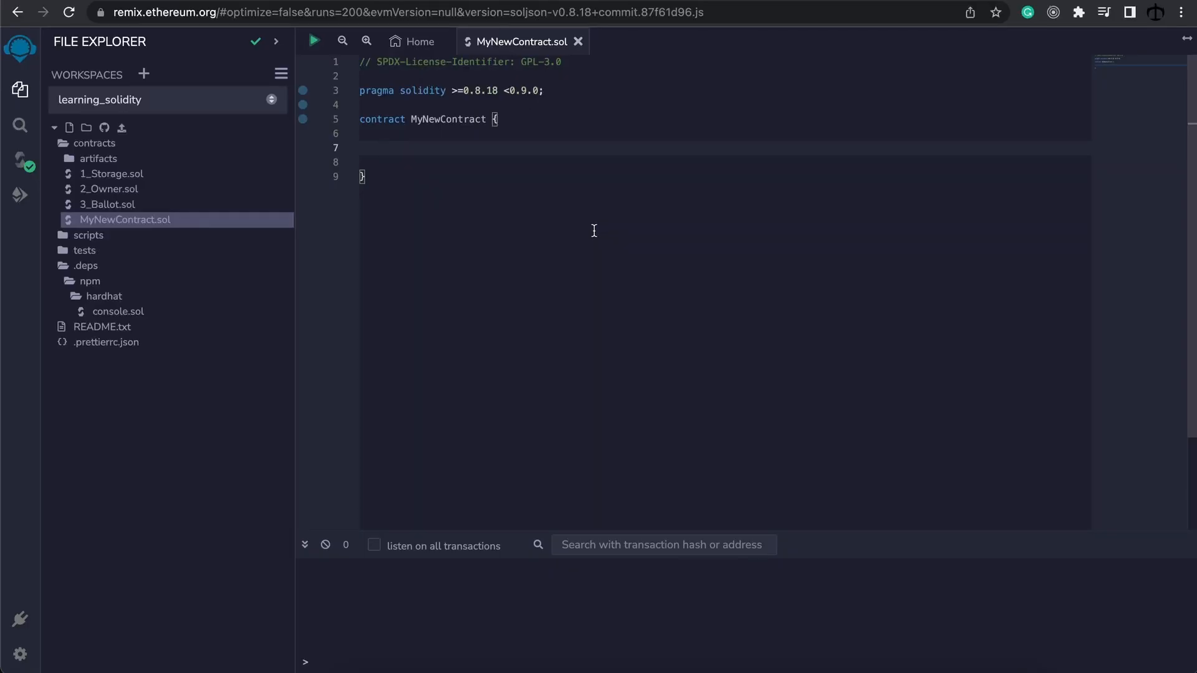
Step: Type 'uint8 testUint8A = 5;' and 'int8 testInt8A = 5;' into the MyNewContract body
type("uint")
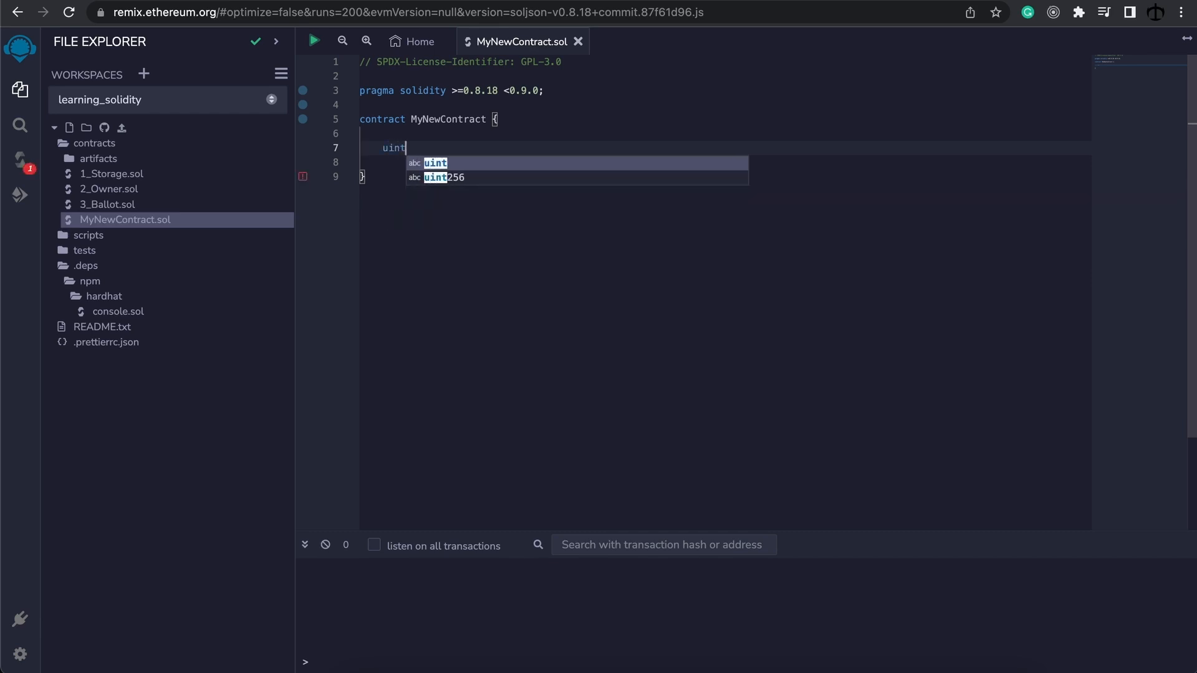
type("8")
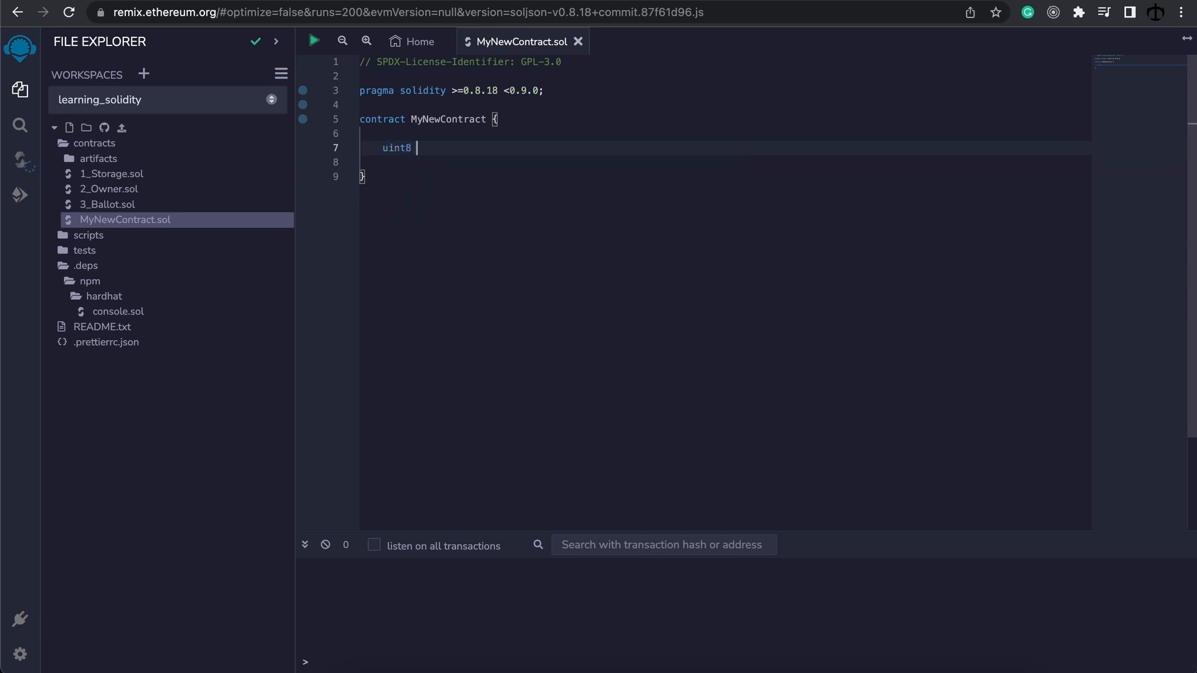
type("test")
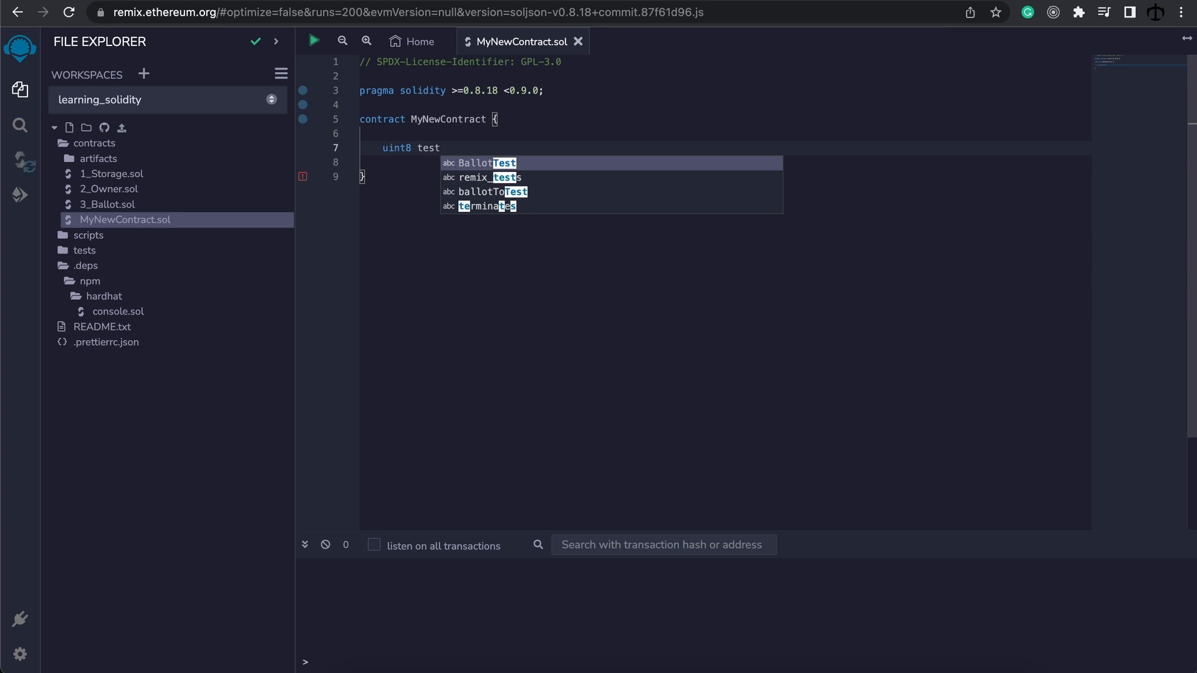
type("Uint8")
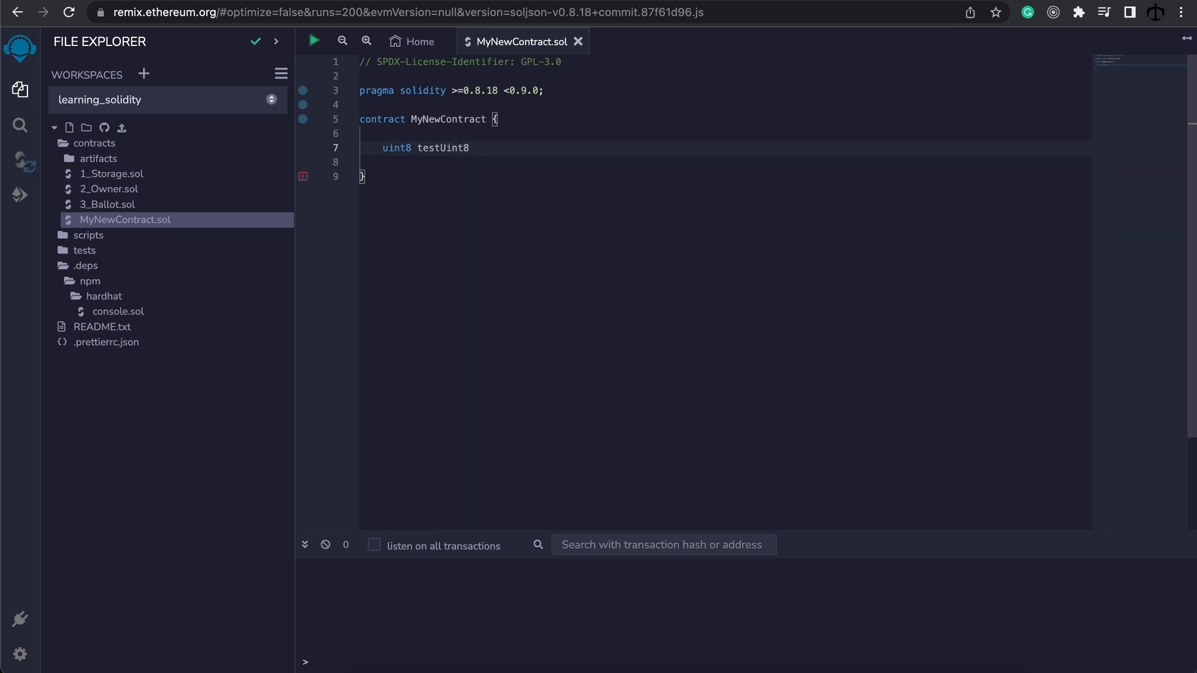
type("A")
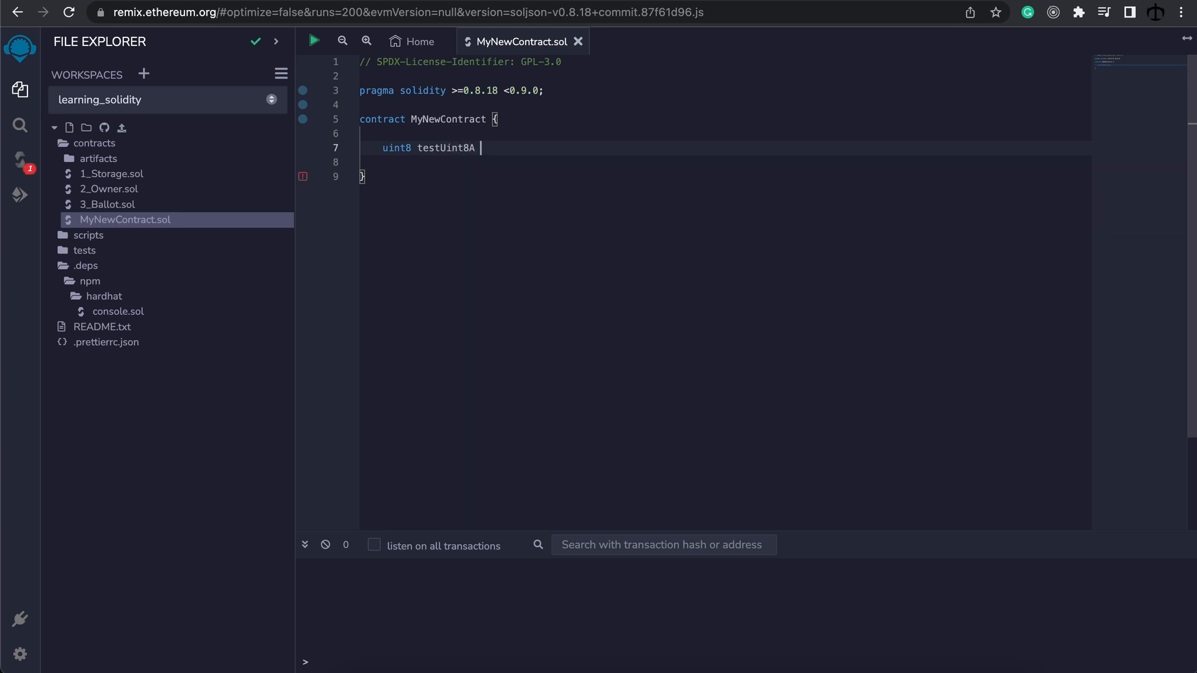
type("=")
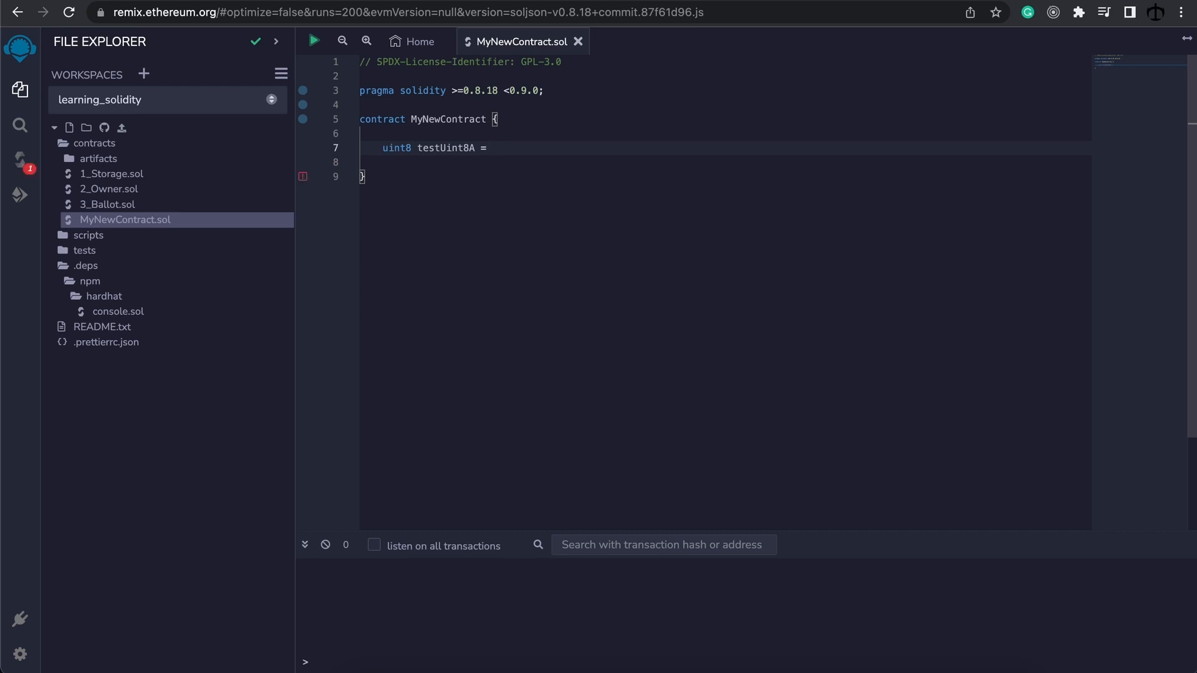
type("5;")
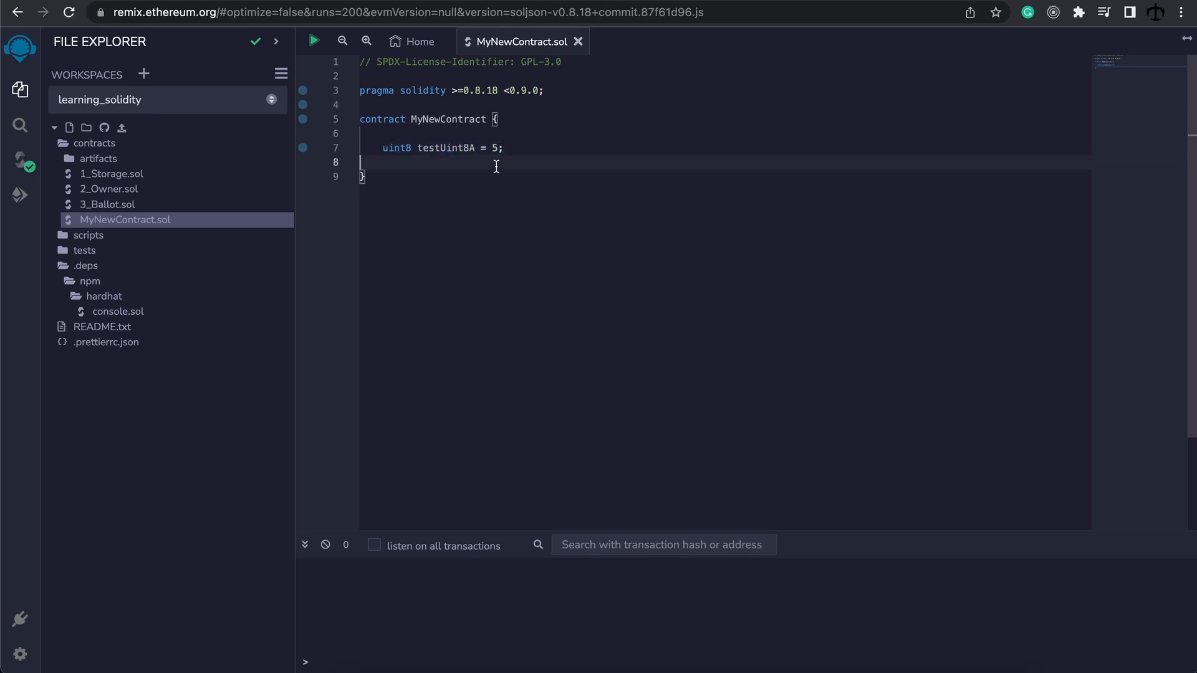
type("uint8 testUint8A = 5;")
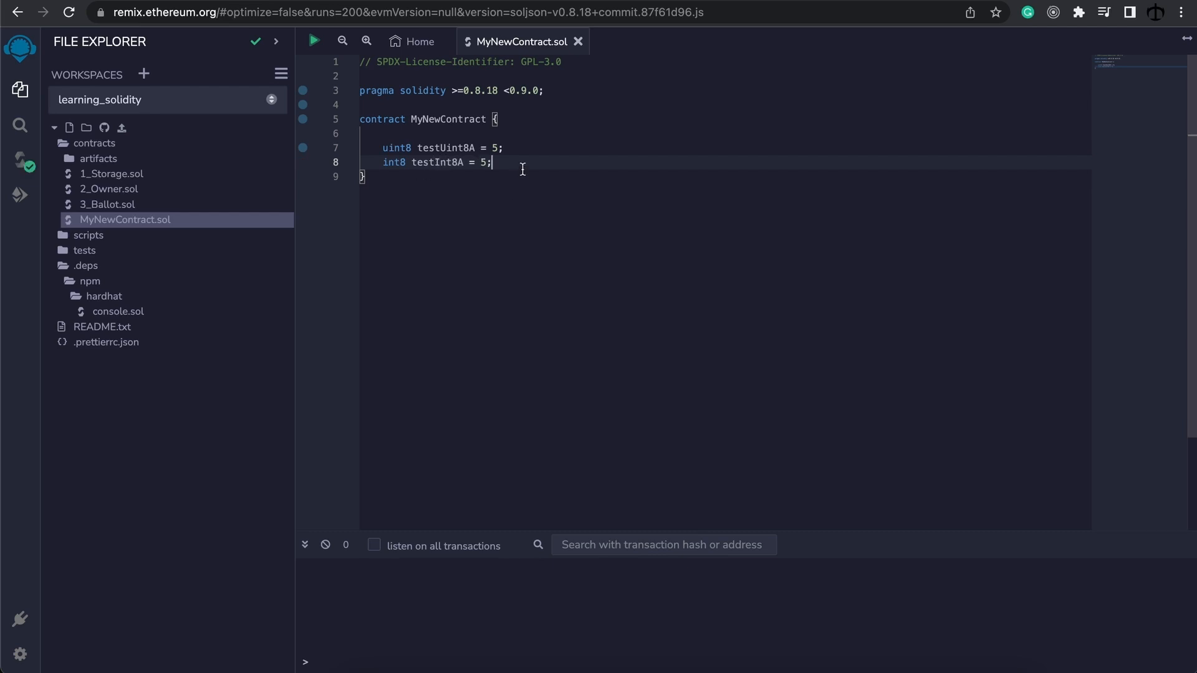
mouse_move(405, 162)
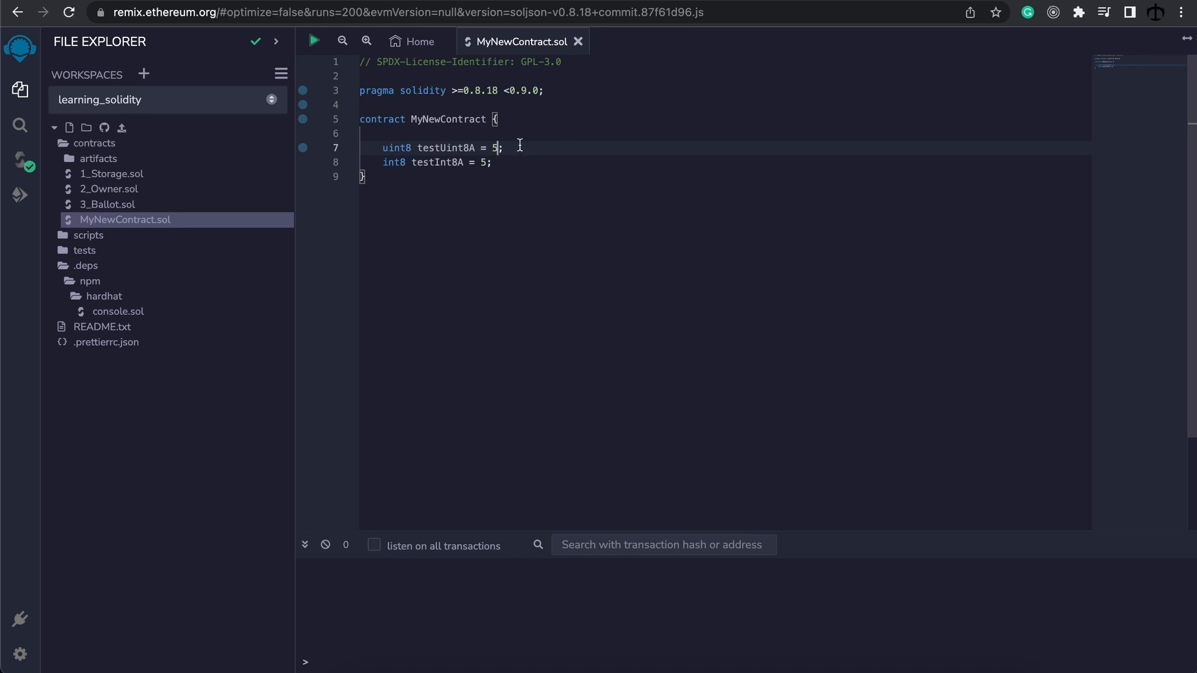
mouse_move(541, 146)
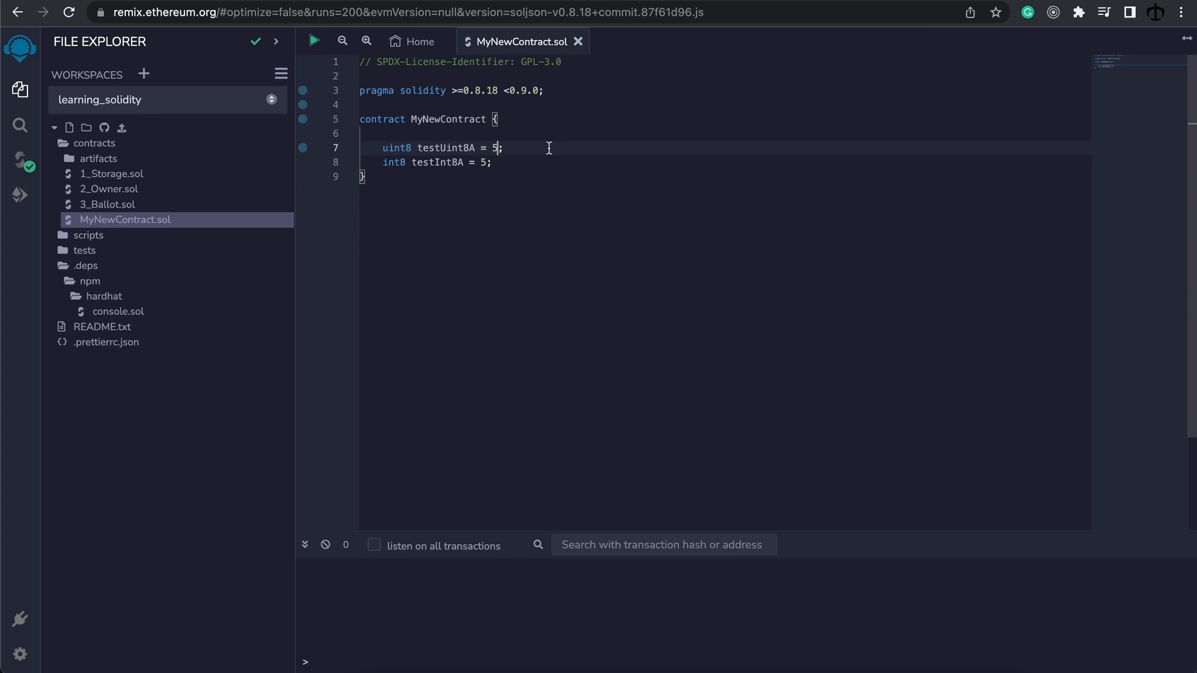
type("00")
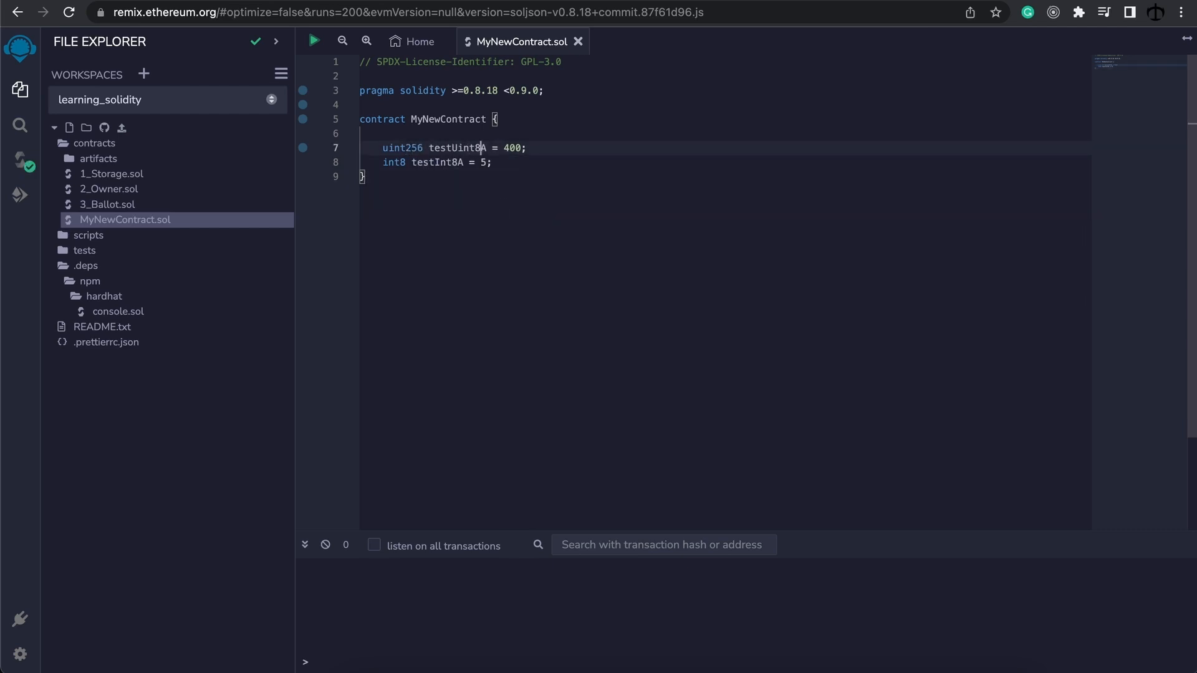
type("256")
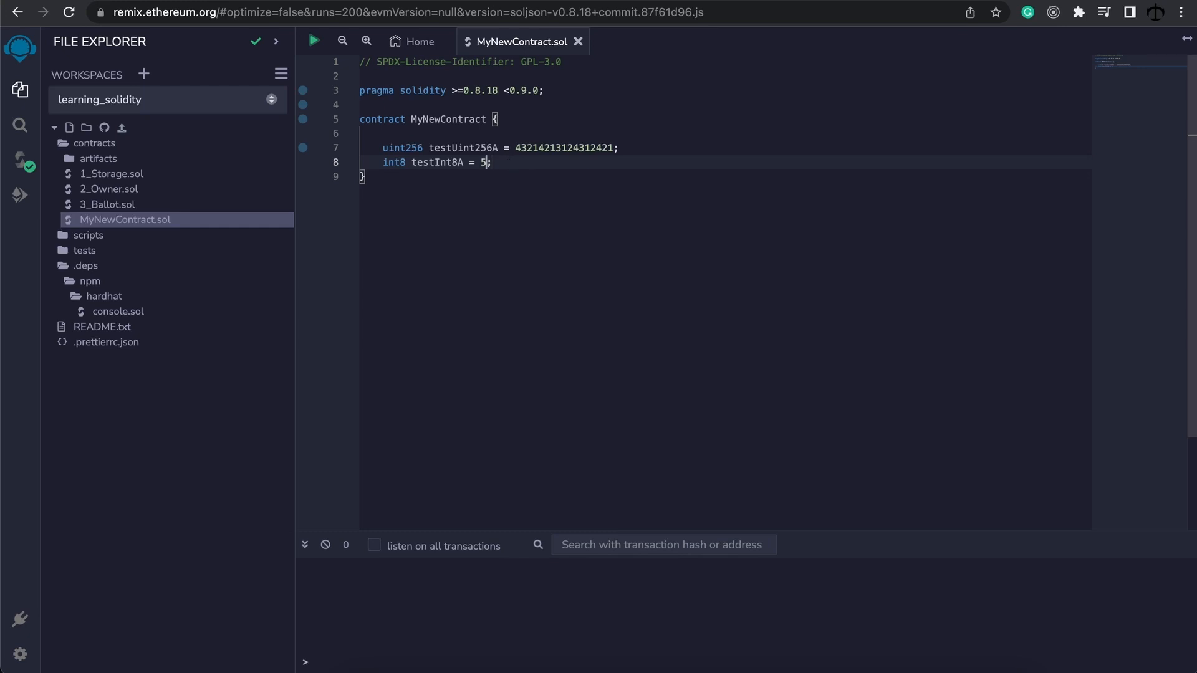
type("-129")
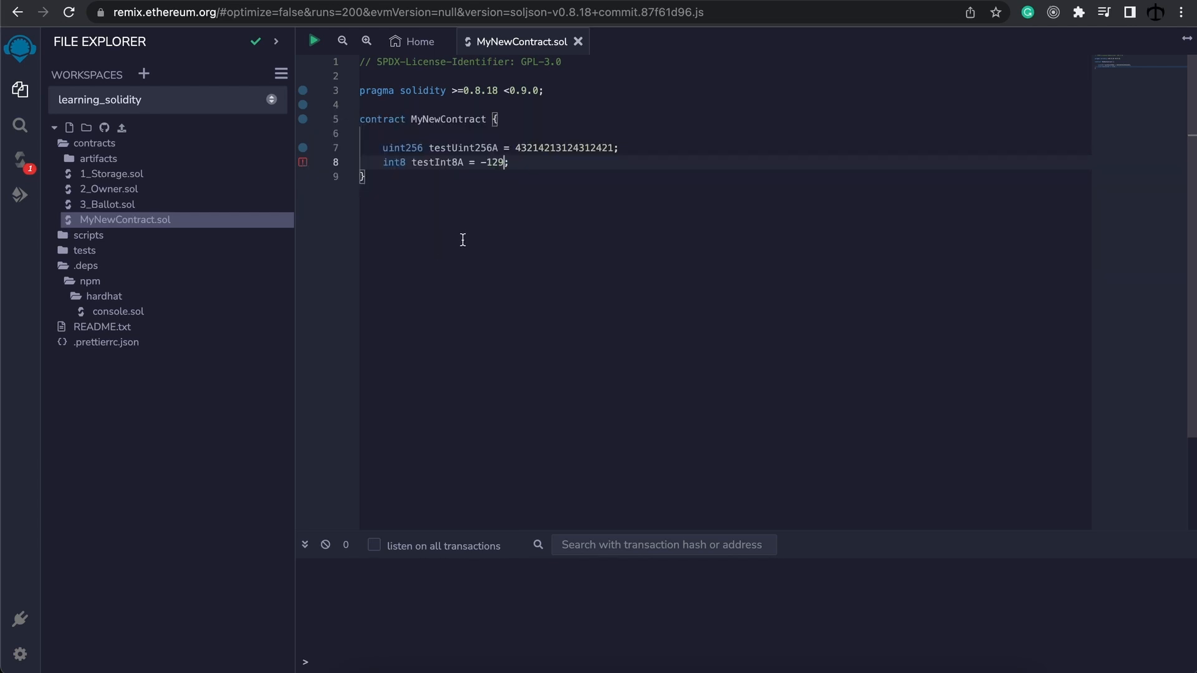
Step: Replace the int8 value with 127 so the overflow error clears
key("Backspace")
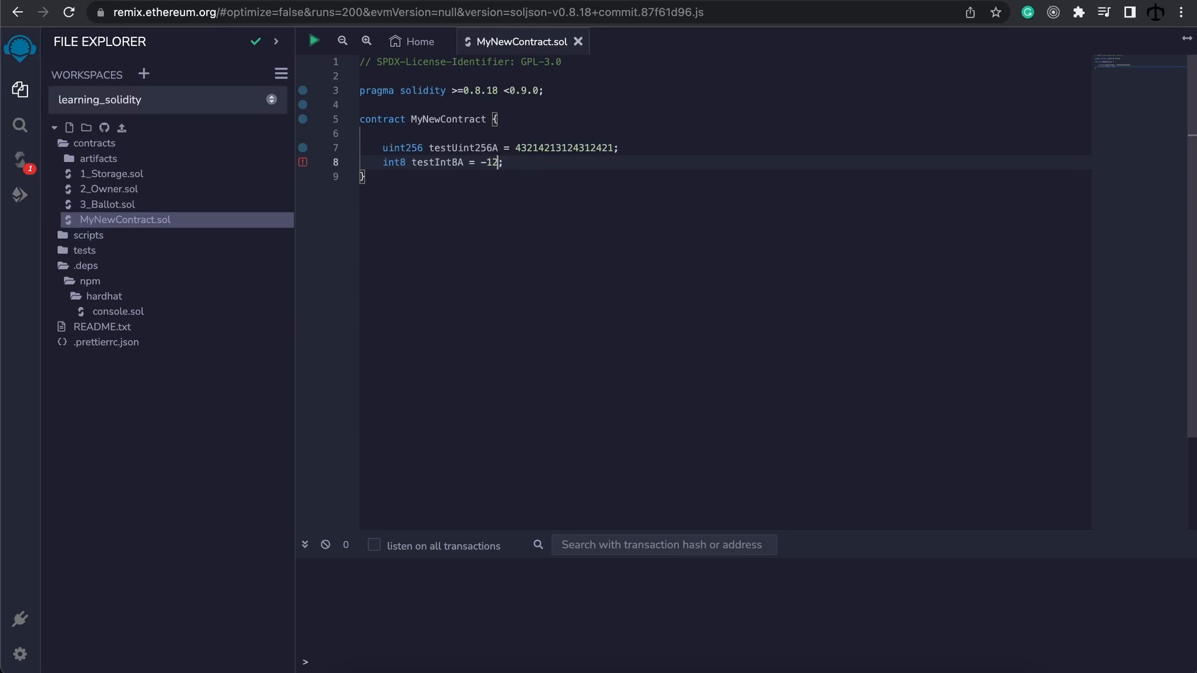
type("8")
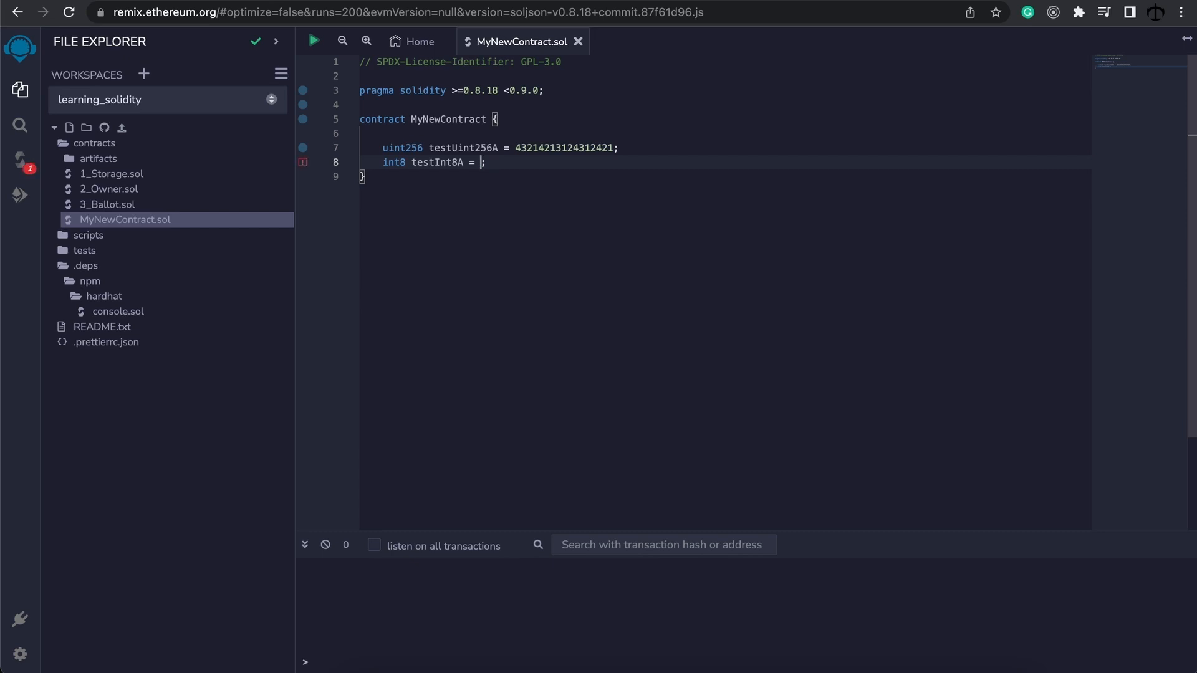
type("127")
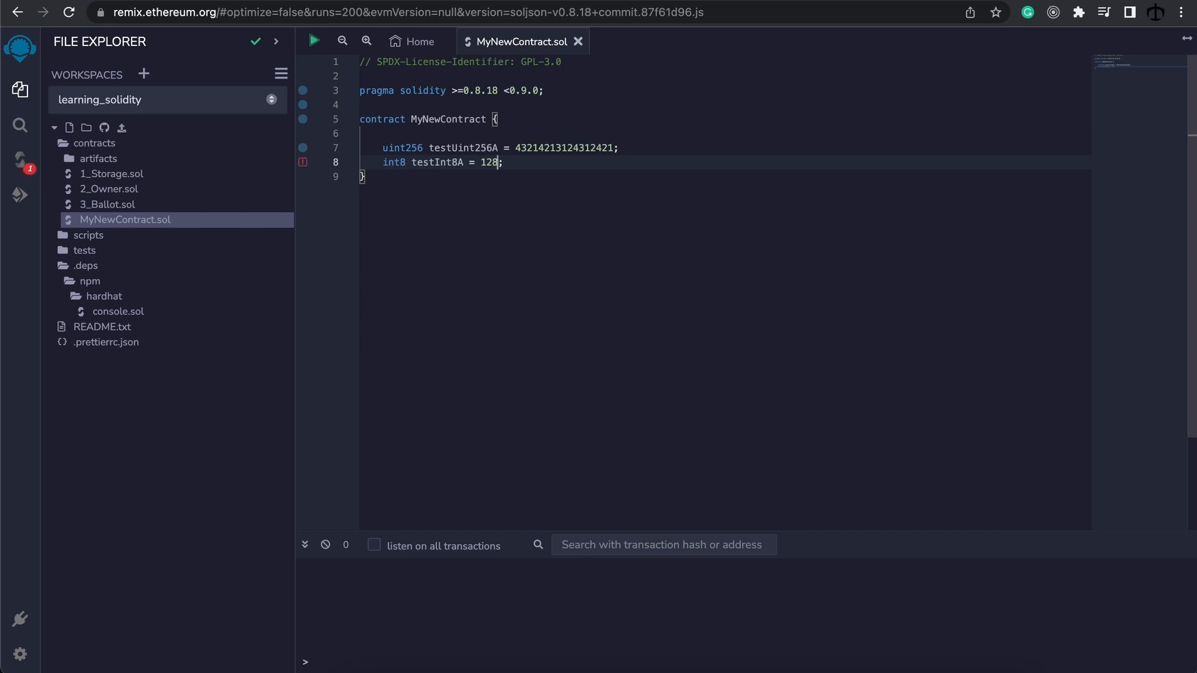
type("127")
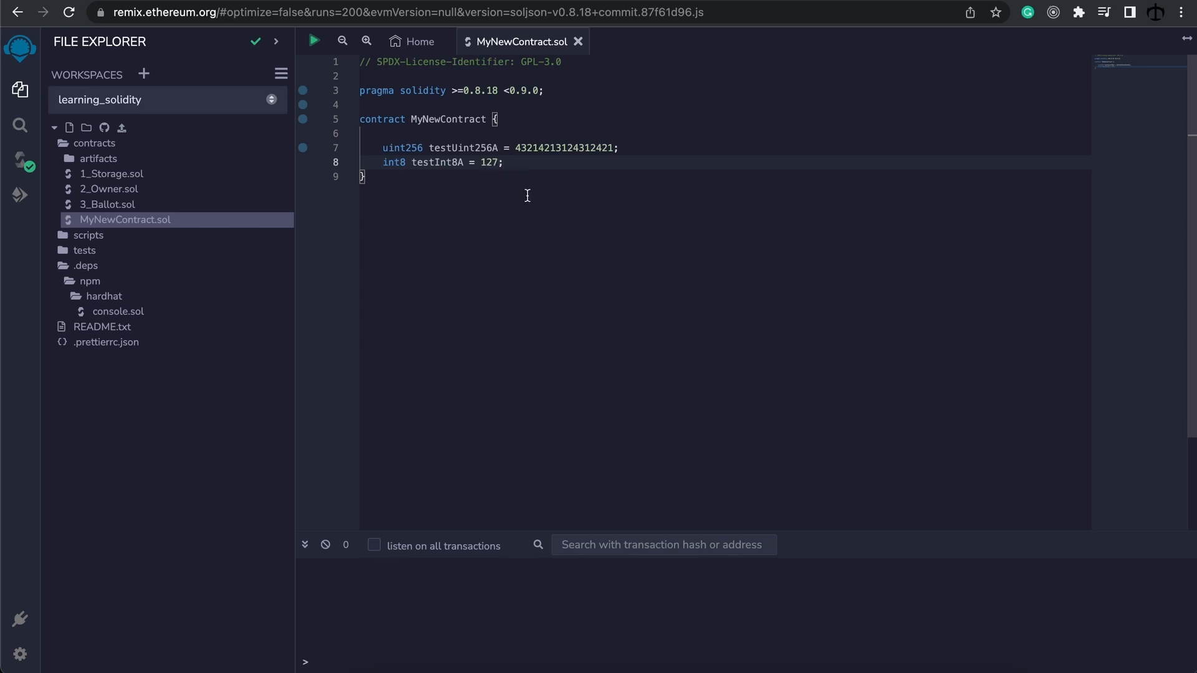
mouse_move(526, 197)
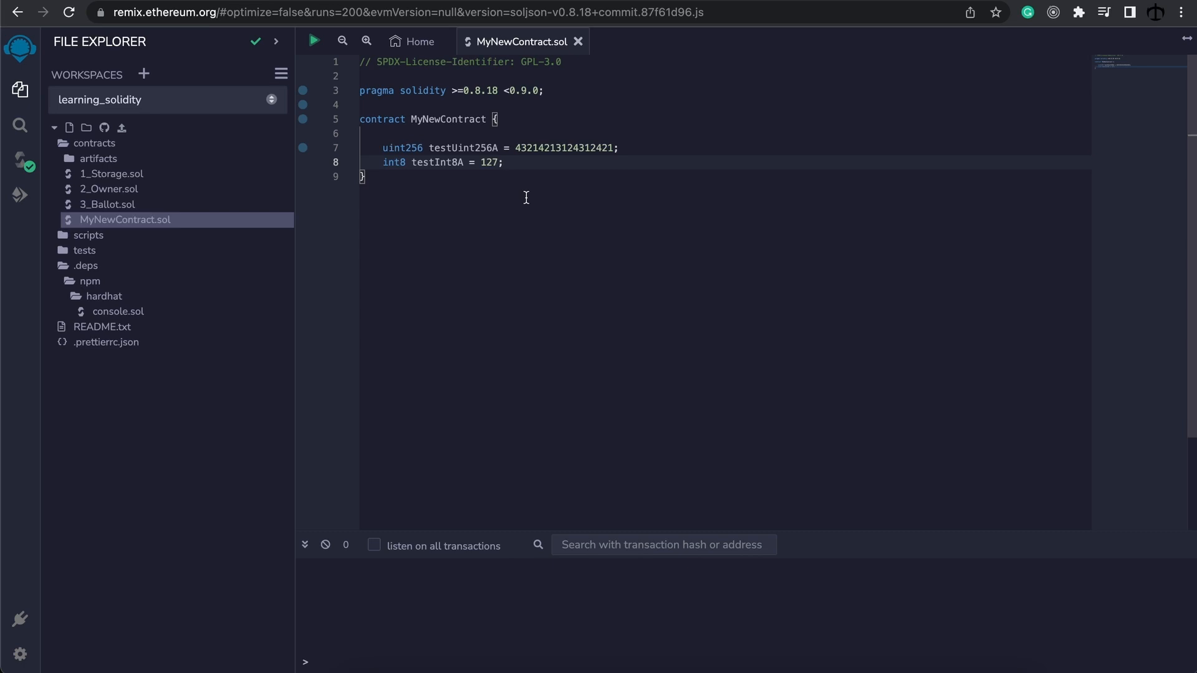
mouse_move(526, 195)
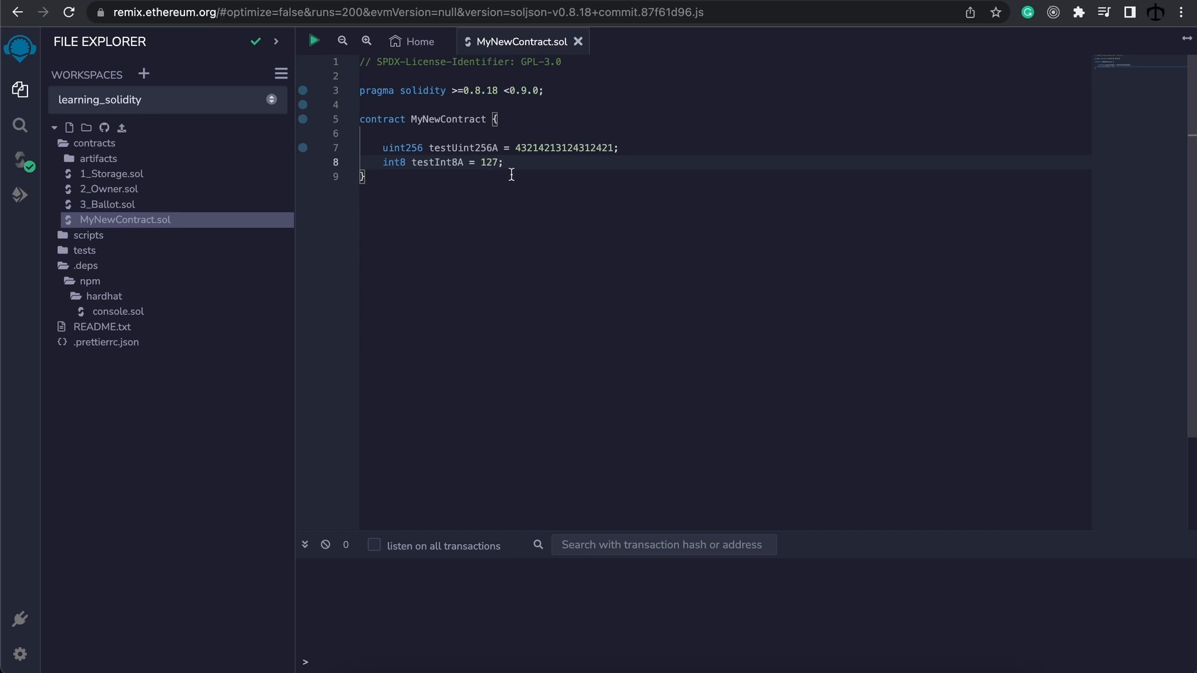
mouse_move(547, 173)
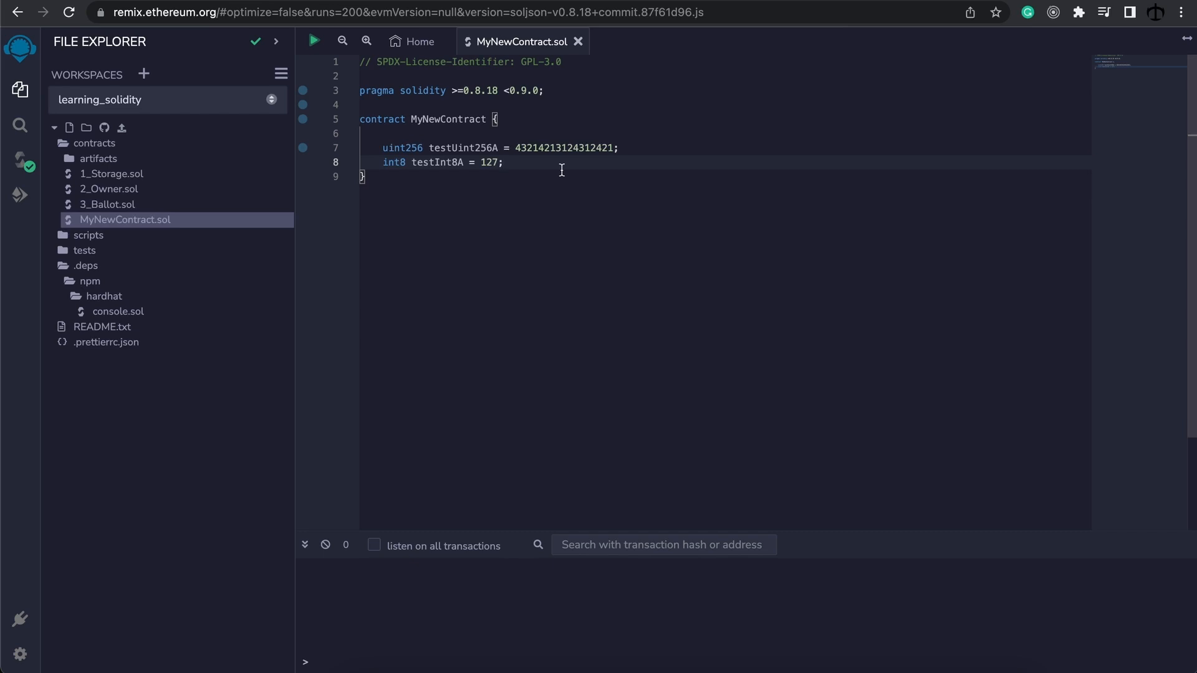
mouse_move(489, 200)
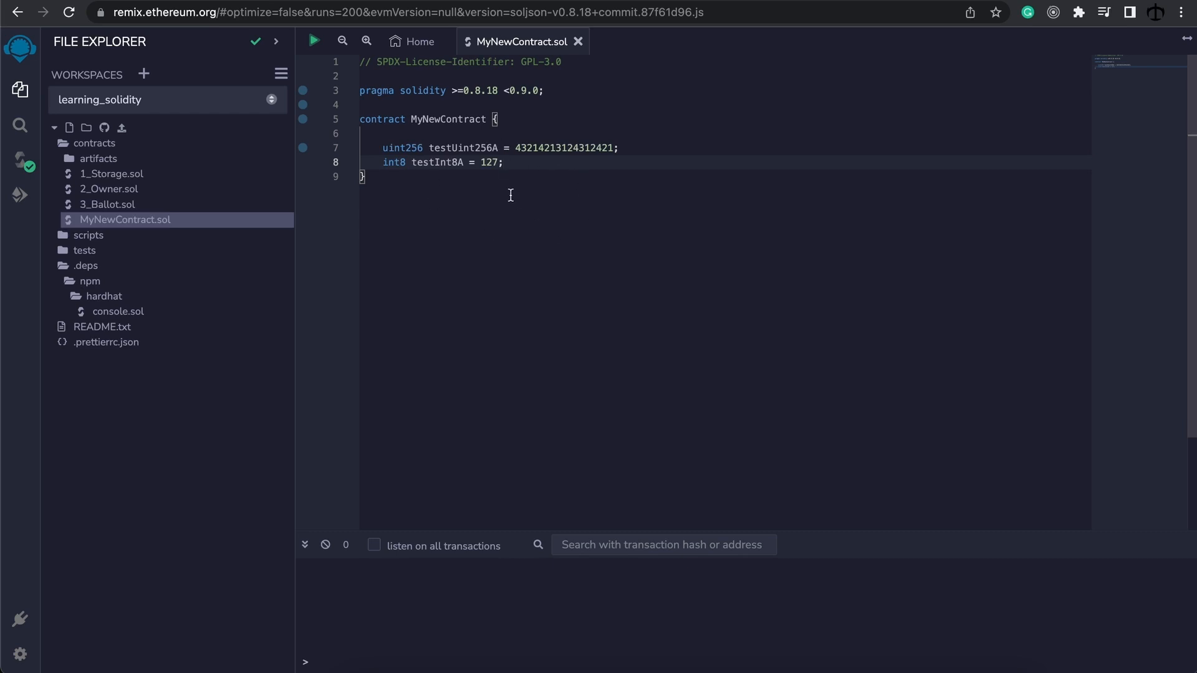
Step: Turn the test variables into uint a = 2 and uint b = 4
triple_click(489, 148)
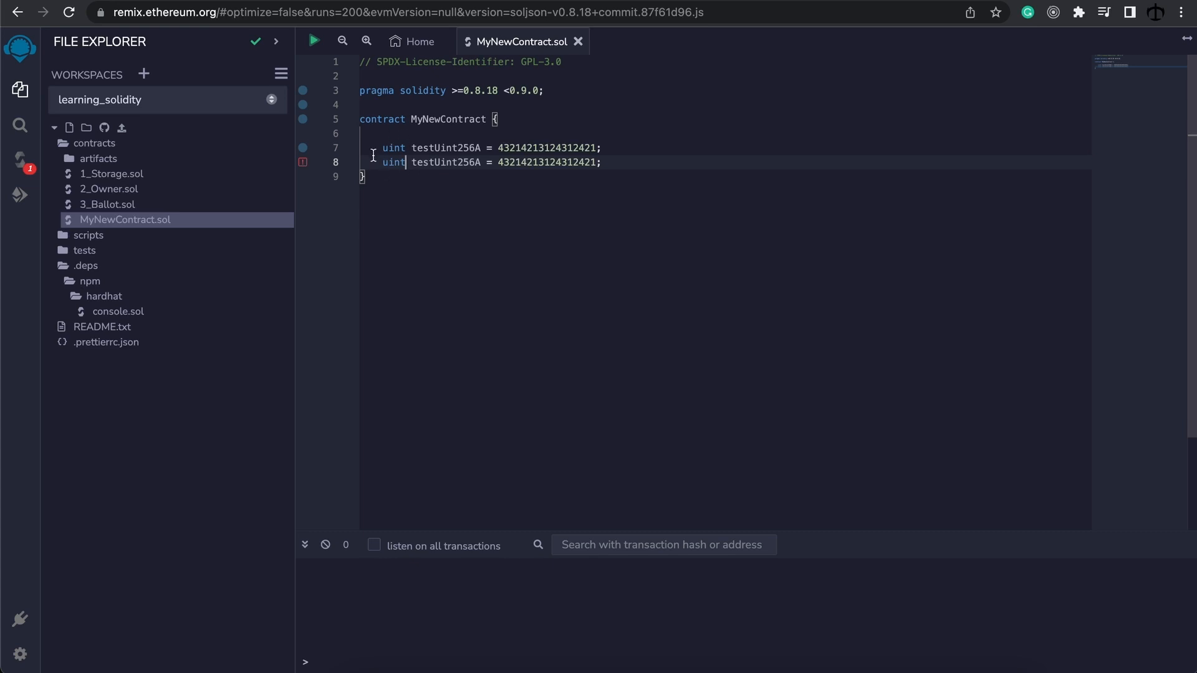
double_click(445, 147)
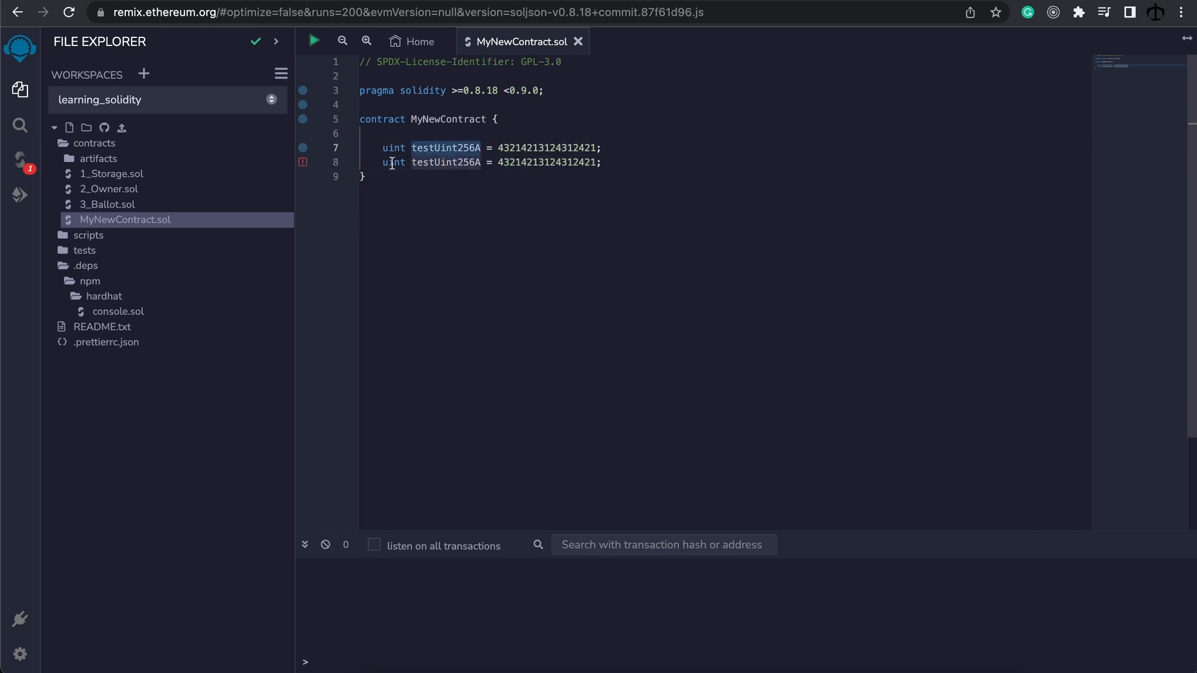
type("t")
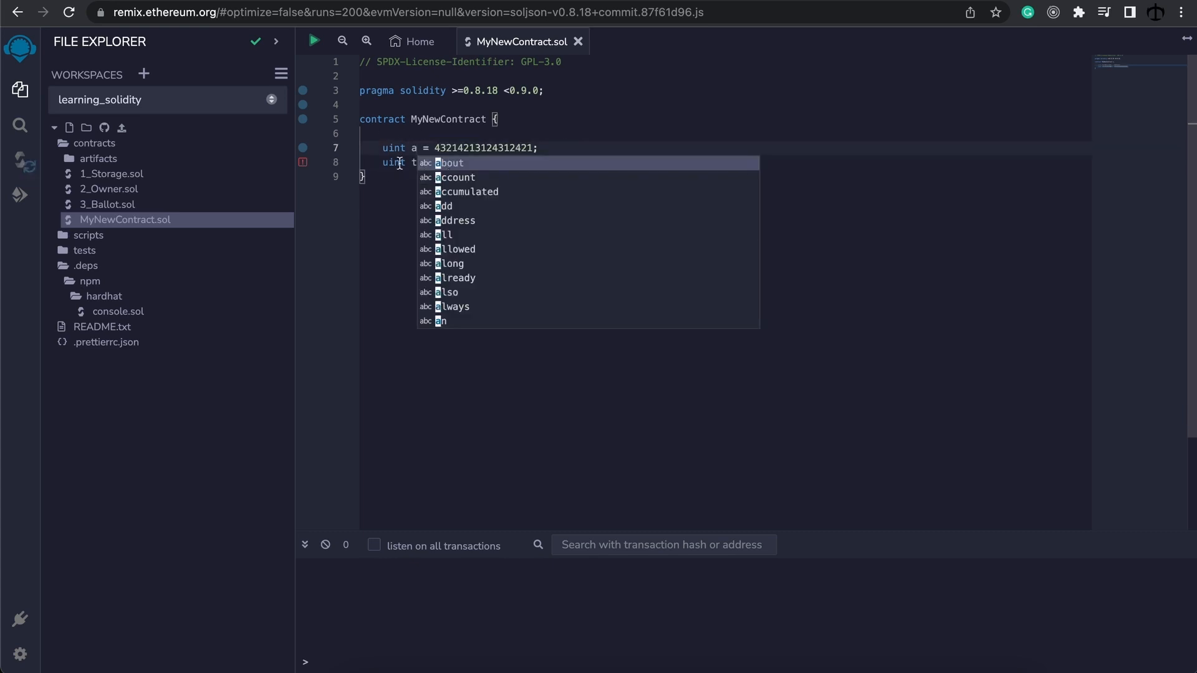
type("b = 43214213124312421;")
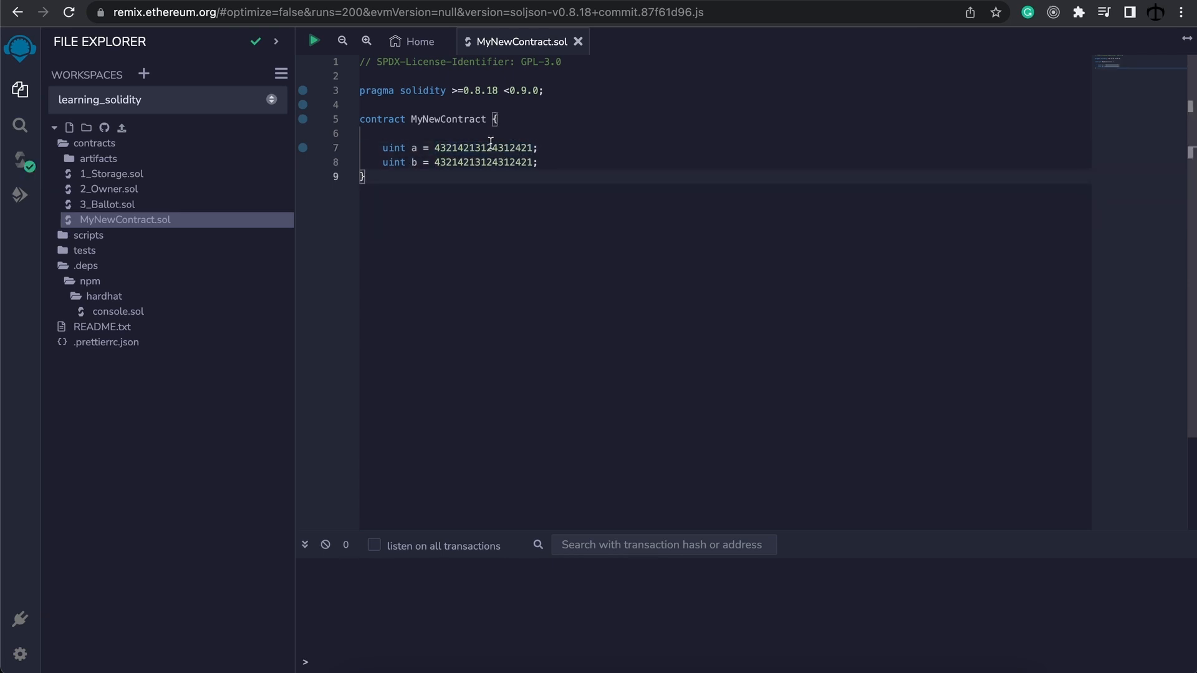
type("2;")
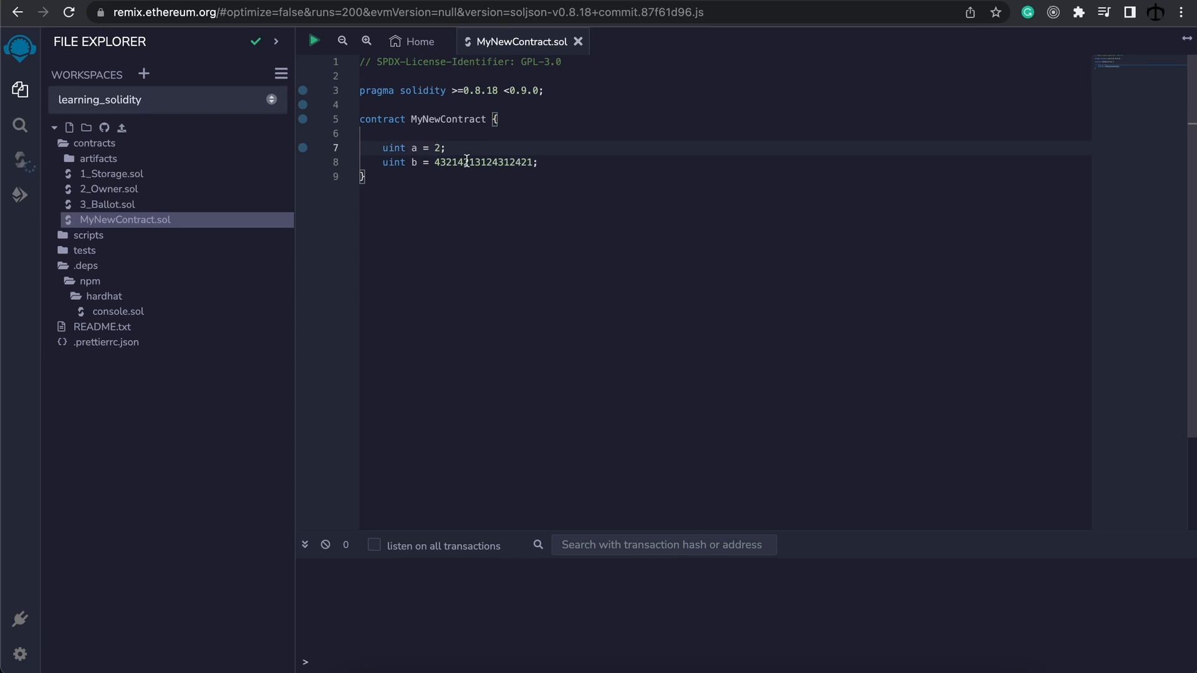
double_click(485, 162)
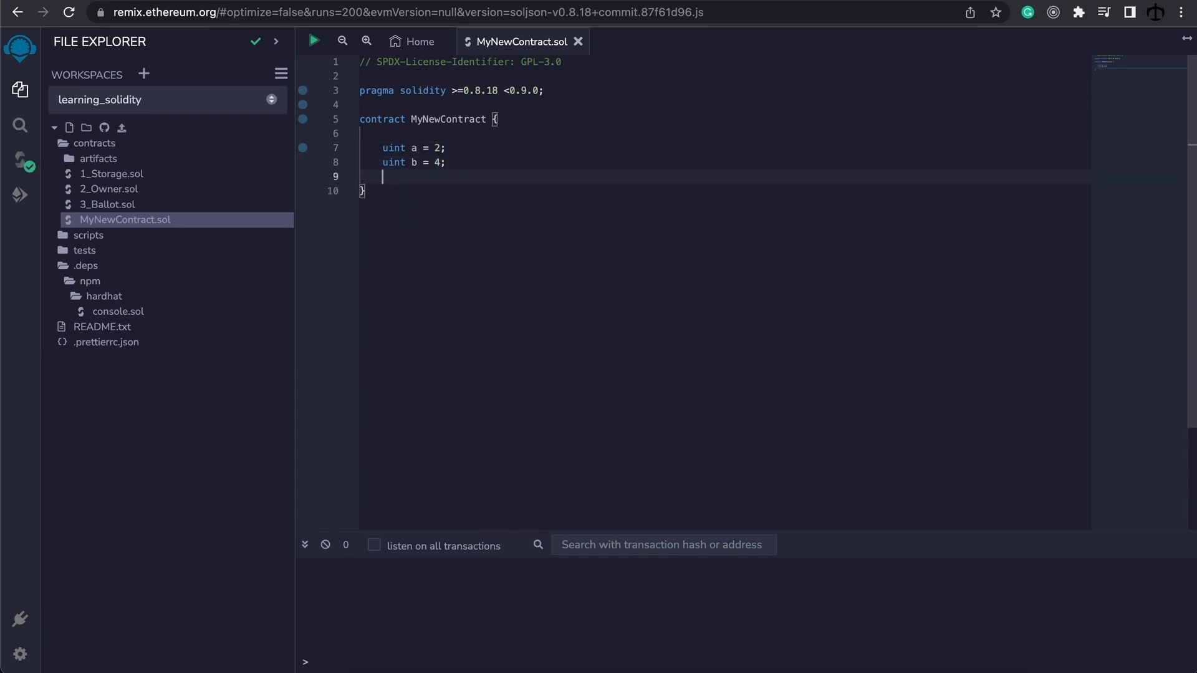
Step: Type 'uint c = a + b;' on line 9
type("uint")
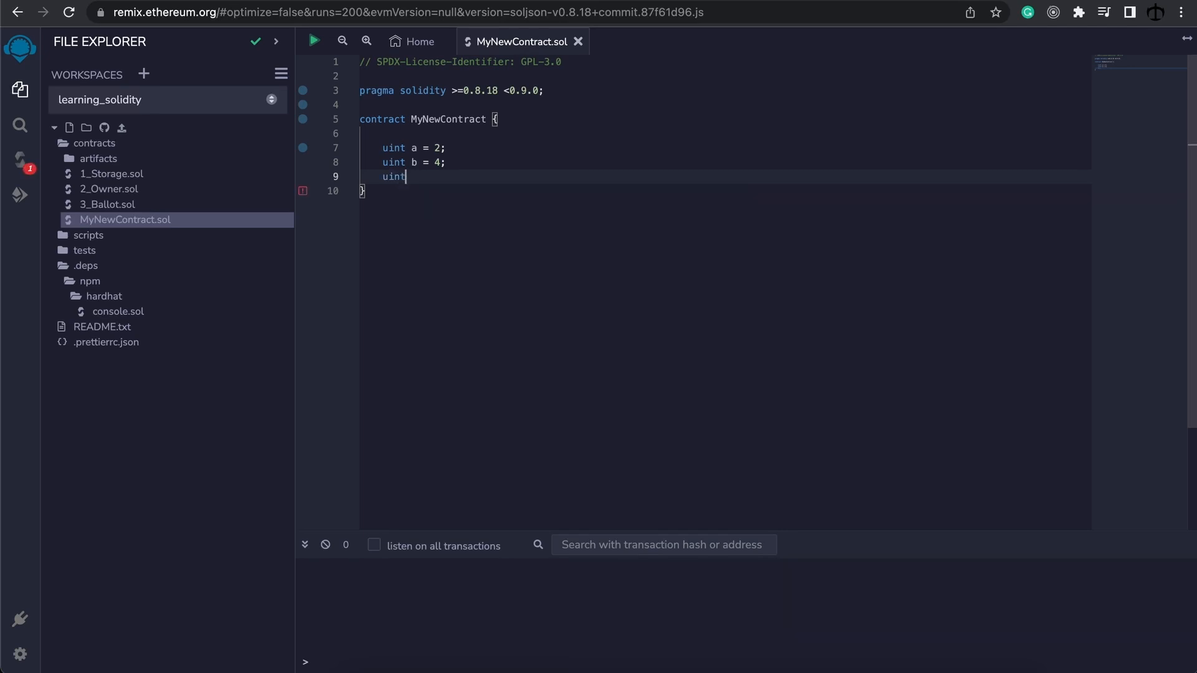
type("c")
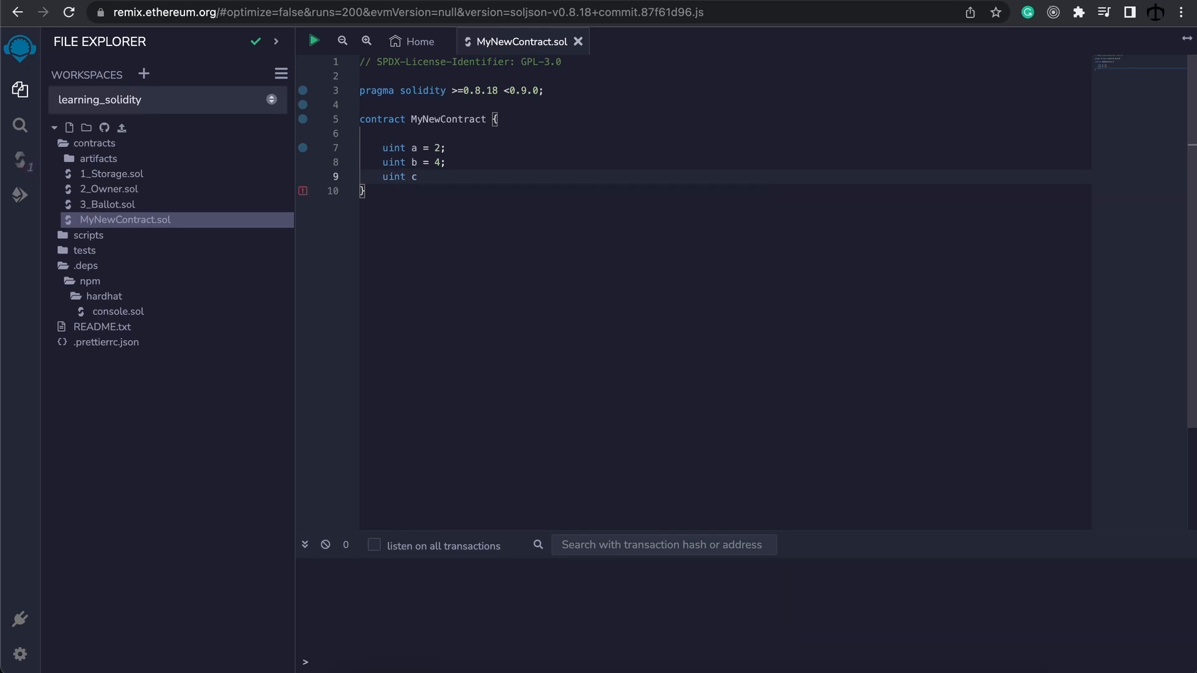
type("=")
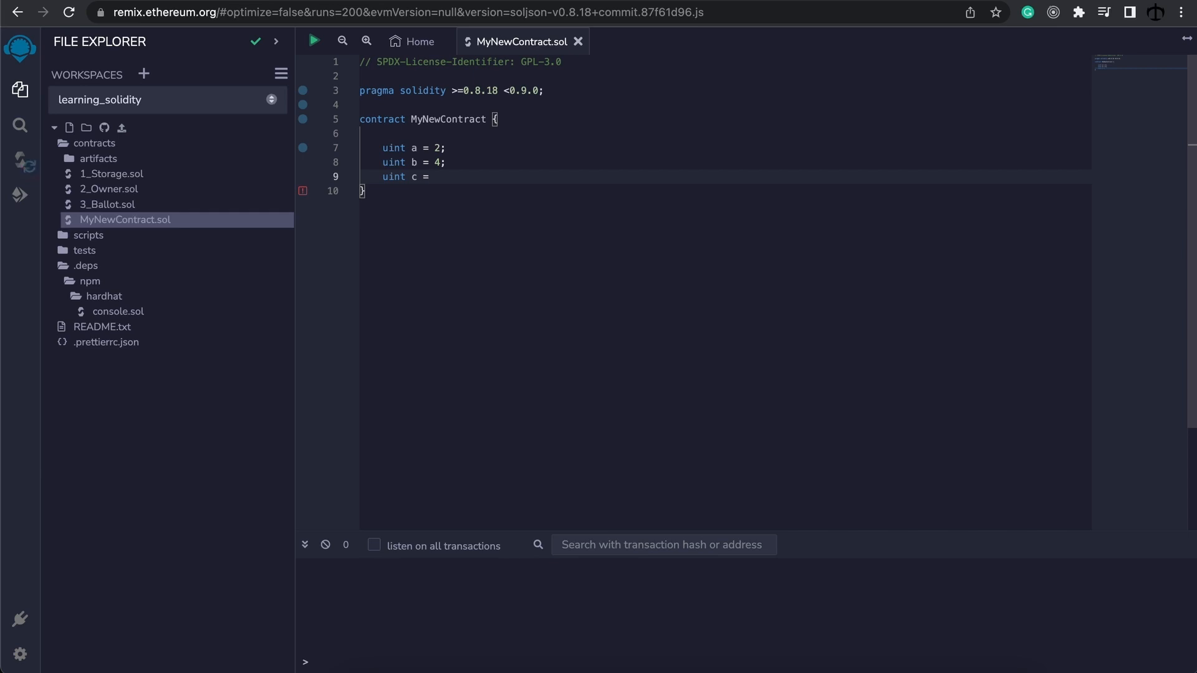
type("a")
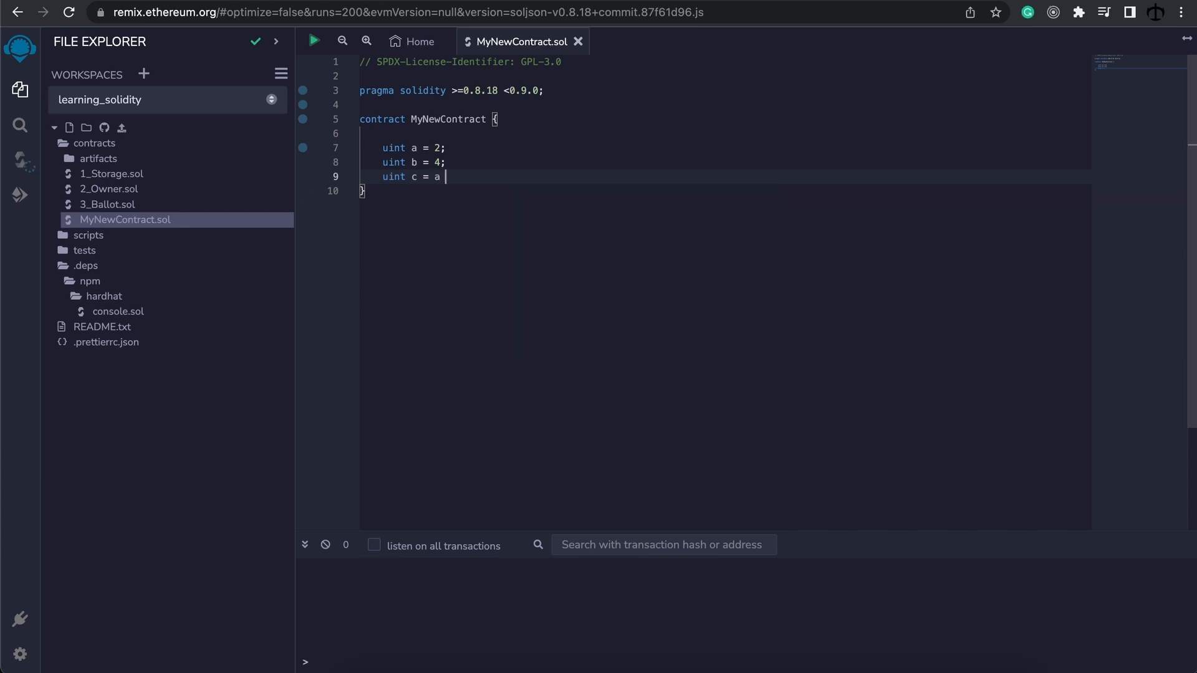
type("+ b;")
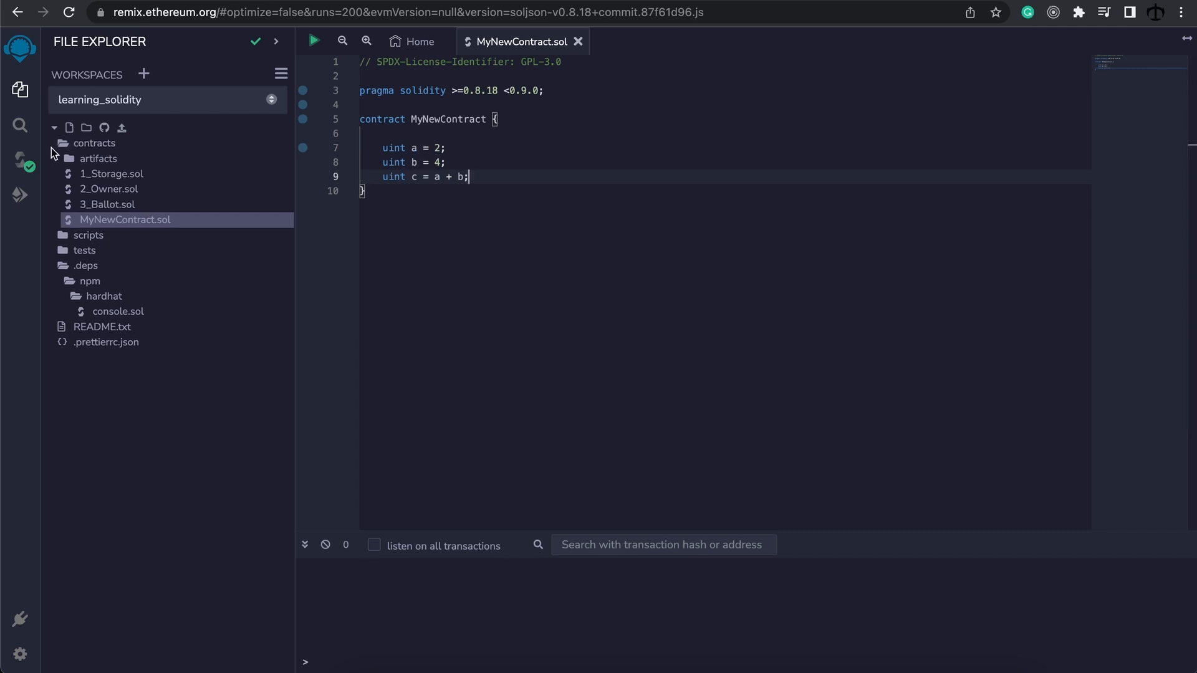
Step: Deploy MyNewContract, make c public, redeploy, and expand the instance to read c
left_click(19, 194)
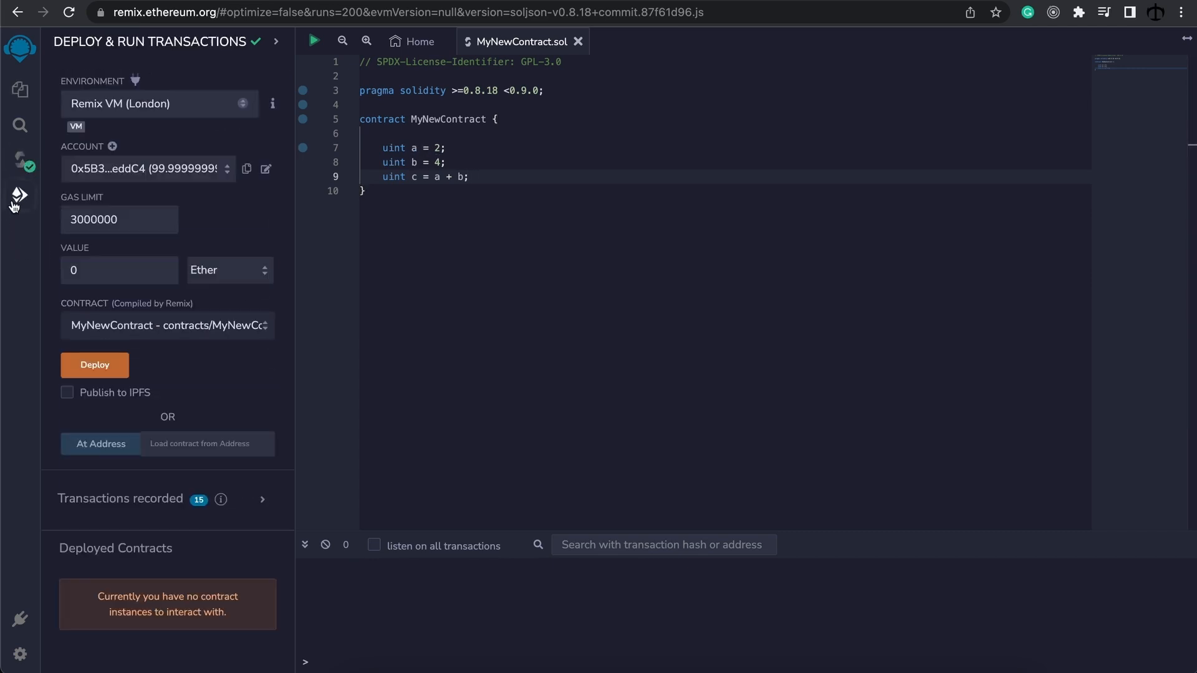
left_click(94, 365)
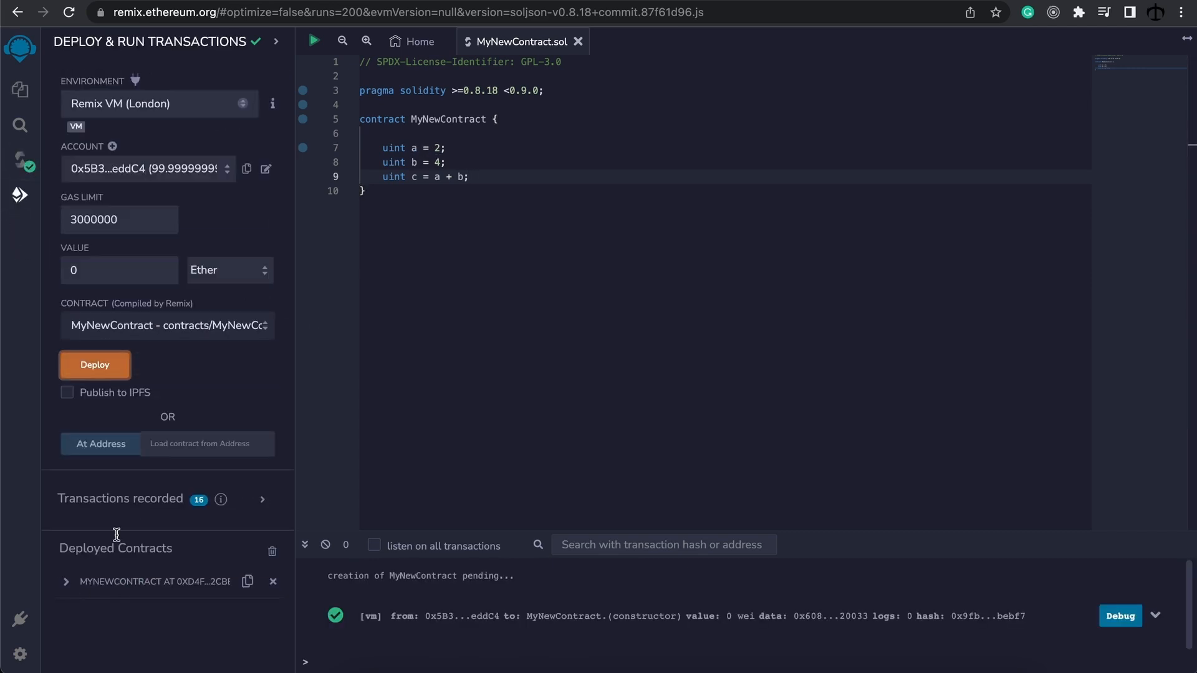
type("public")
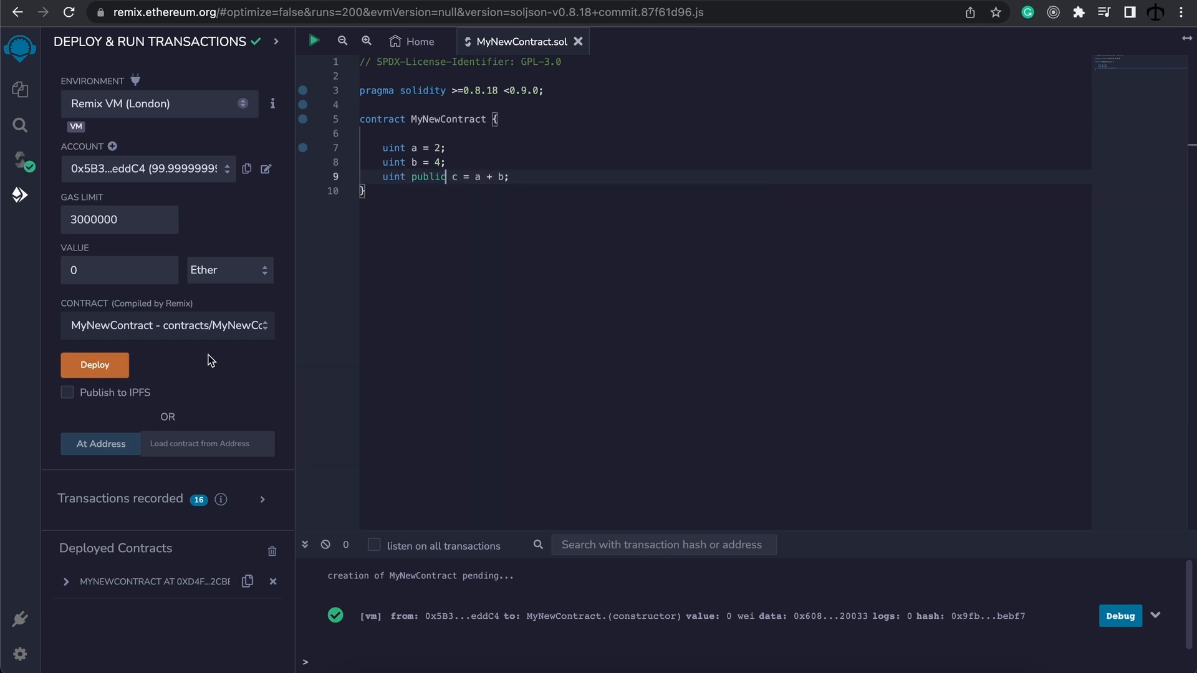
left_click(94, 365)
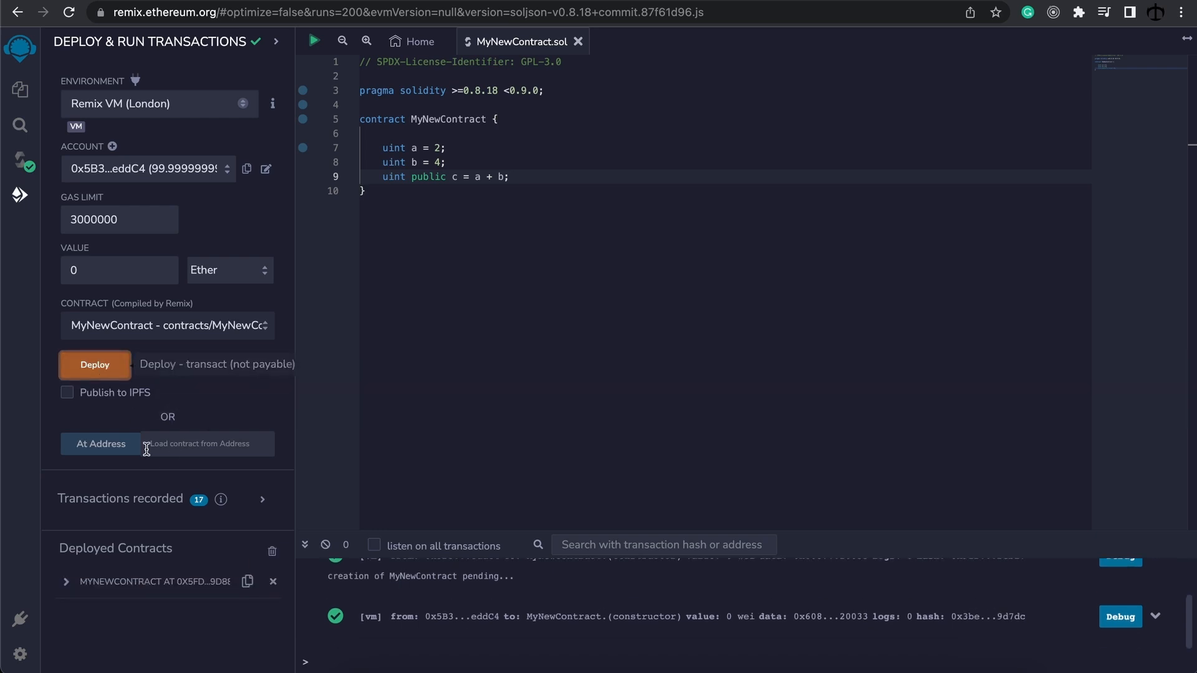
left_click(65, 581)
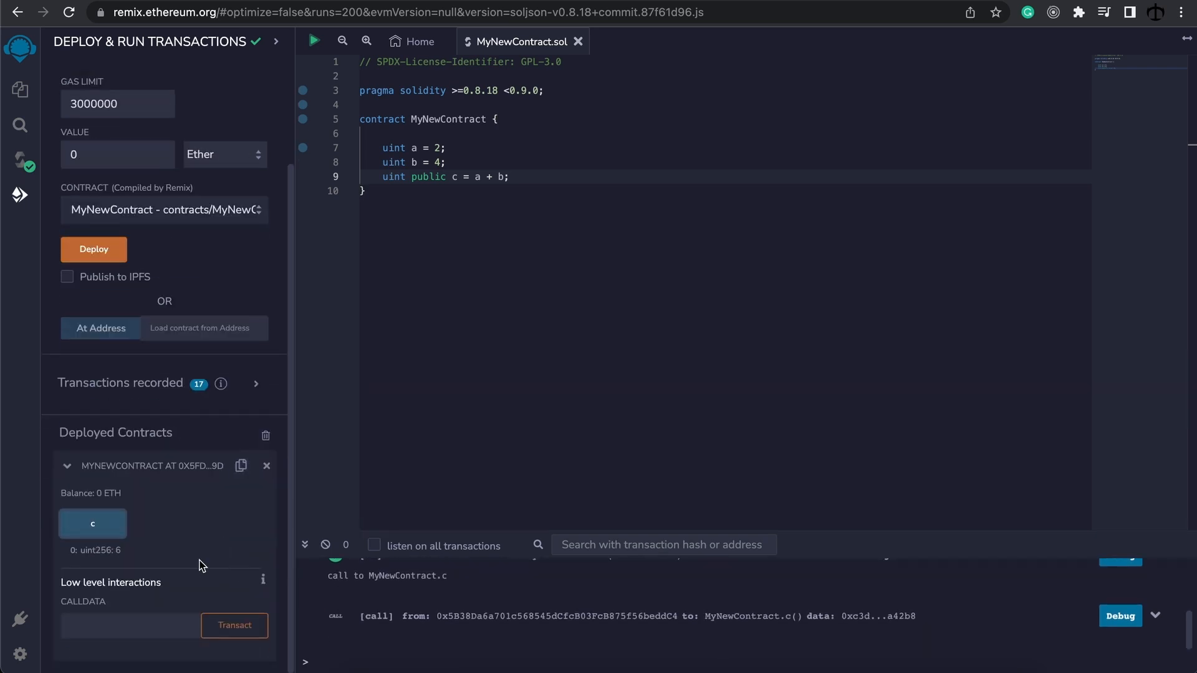
mouse_move(569, 431)
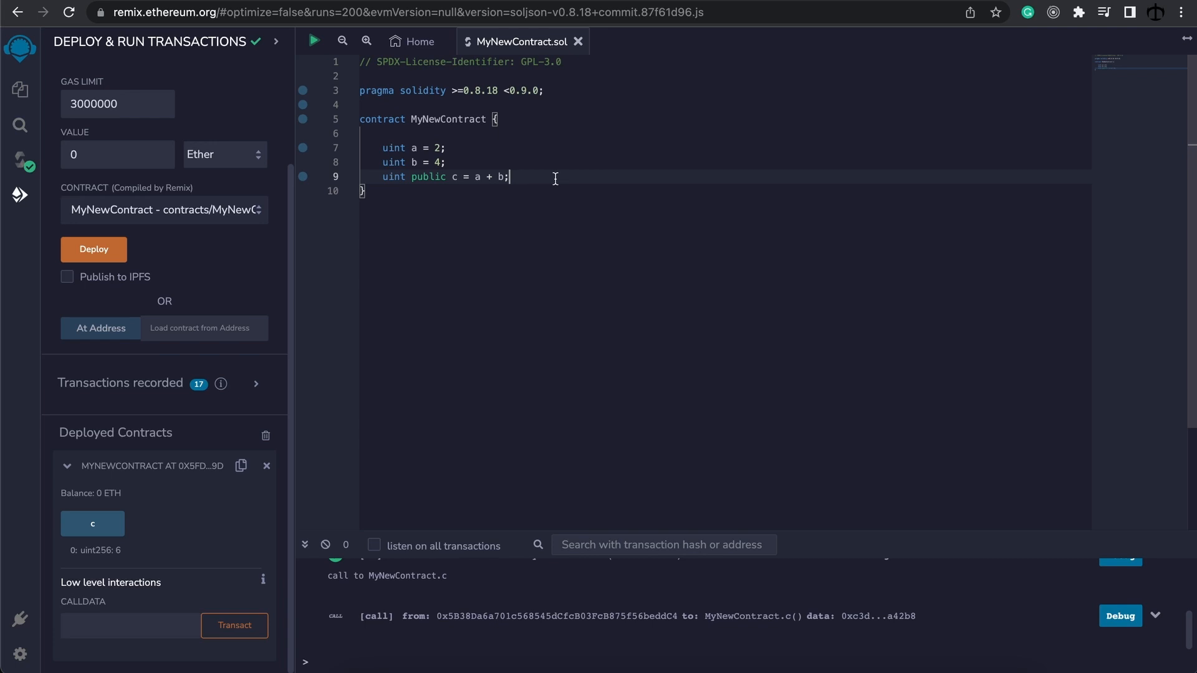
Step: Add uint public d = a - b and e–h using *, /, % and **
key("Enter")
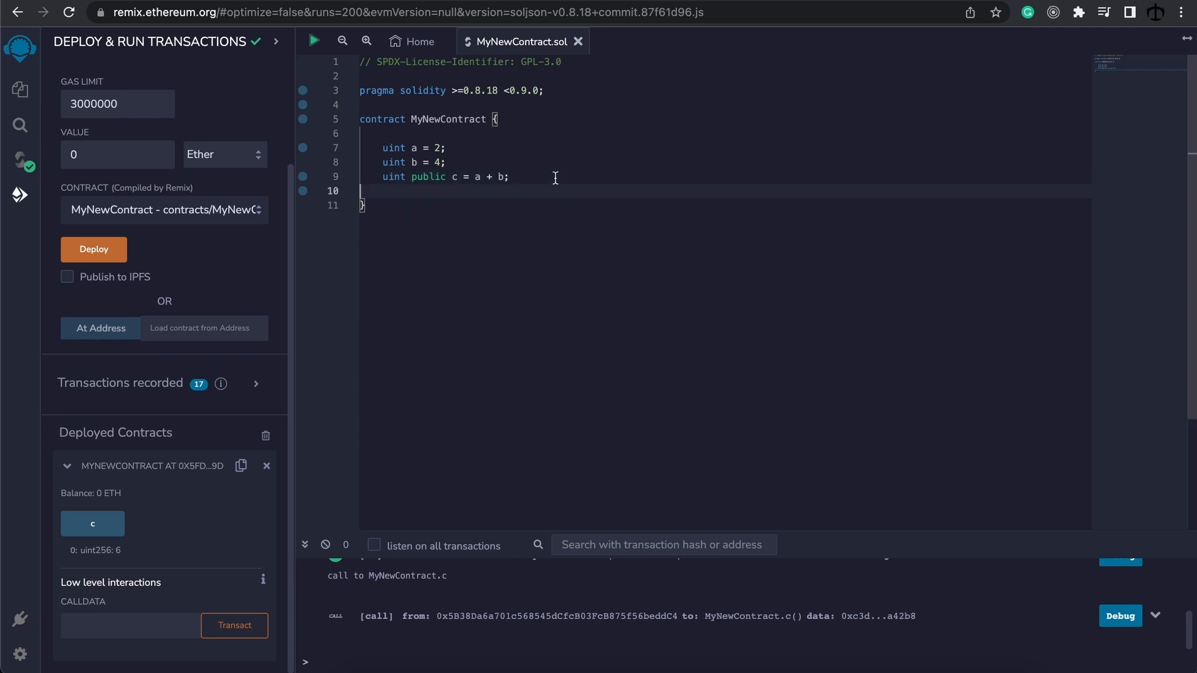
type("uint public d = a - b;")
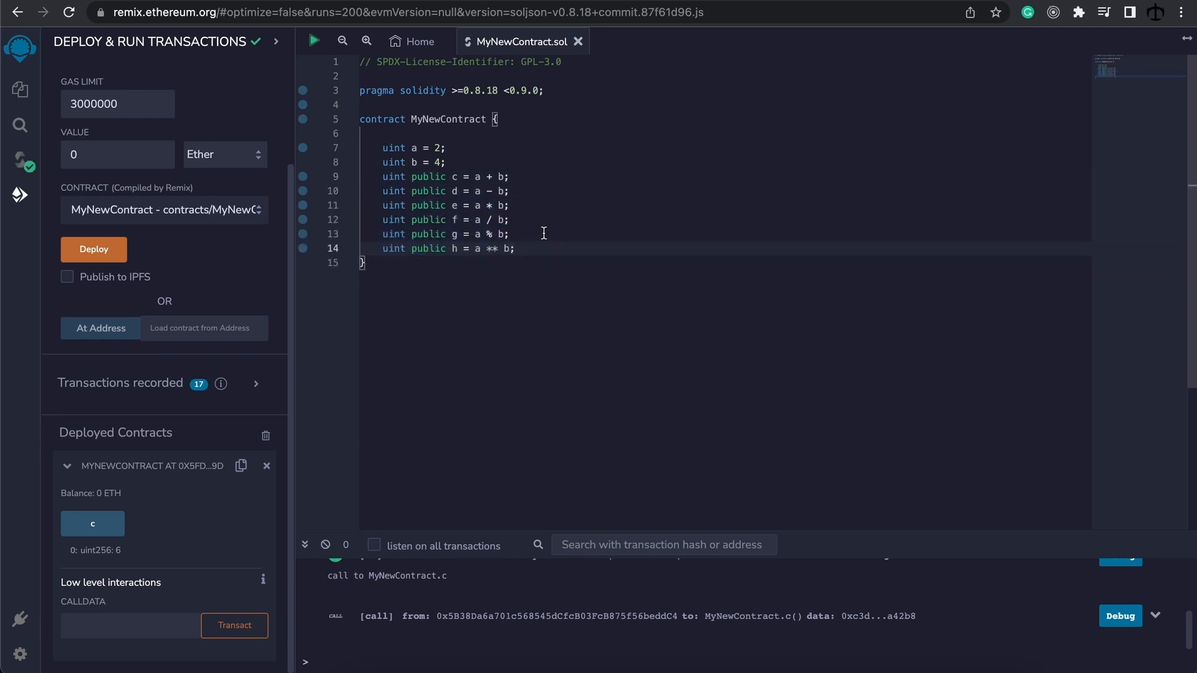
mouse_move(510, 190)
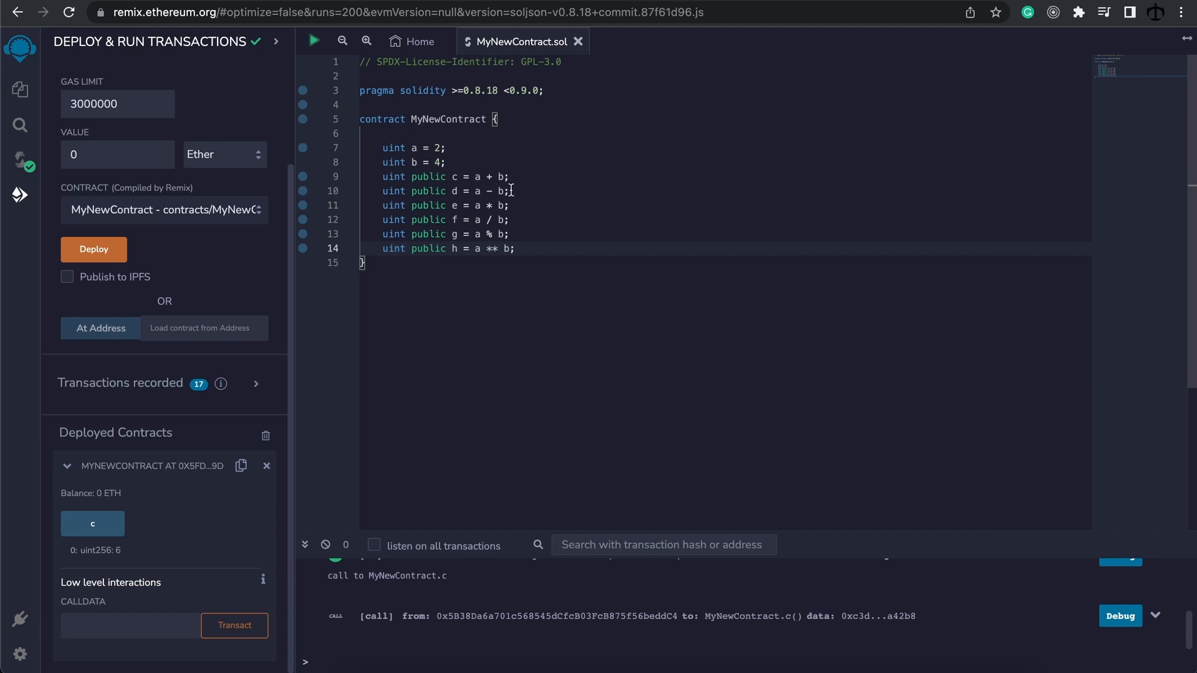
mouse_move(573, 245)
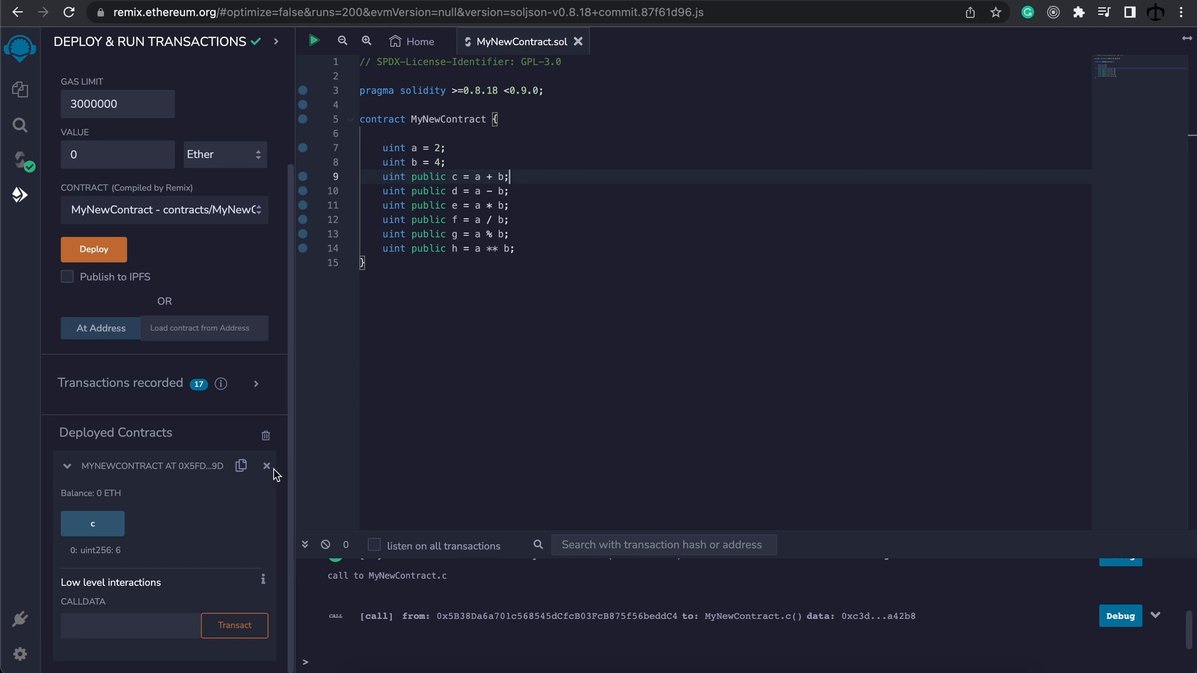
Step: Remove the old instance, redeploy, and expand the failed deployment's log
left_click(266, 466)
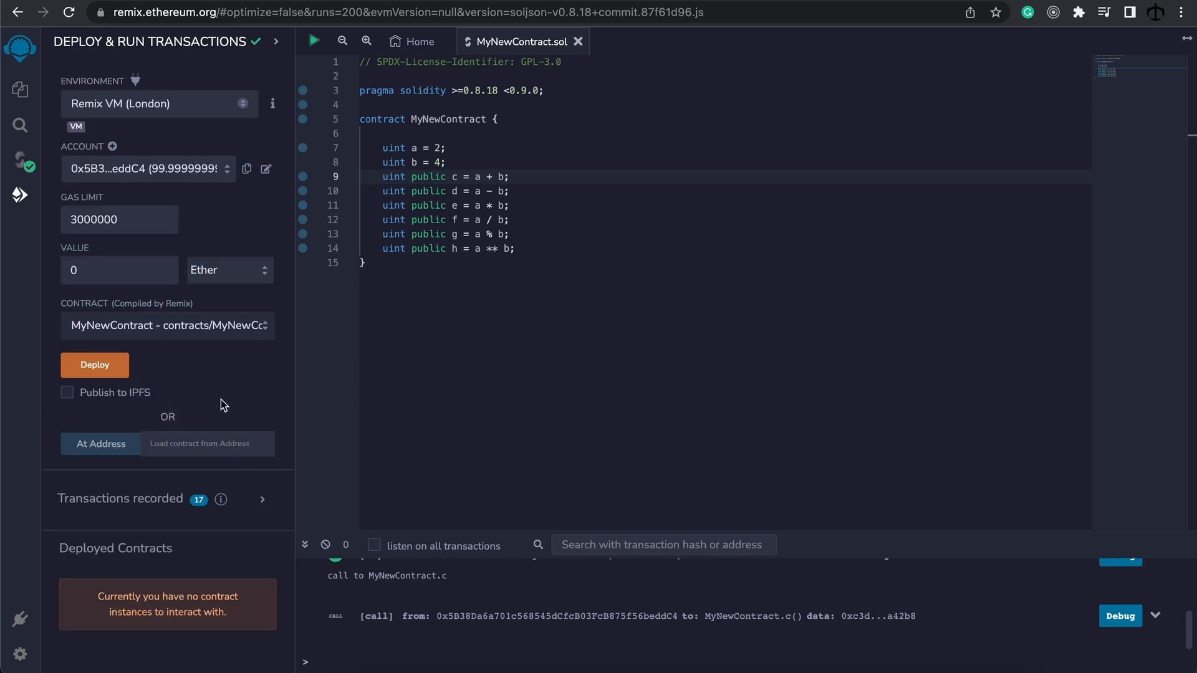
left_click(95, 365)
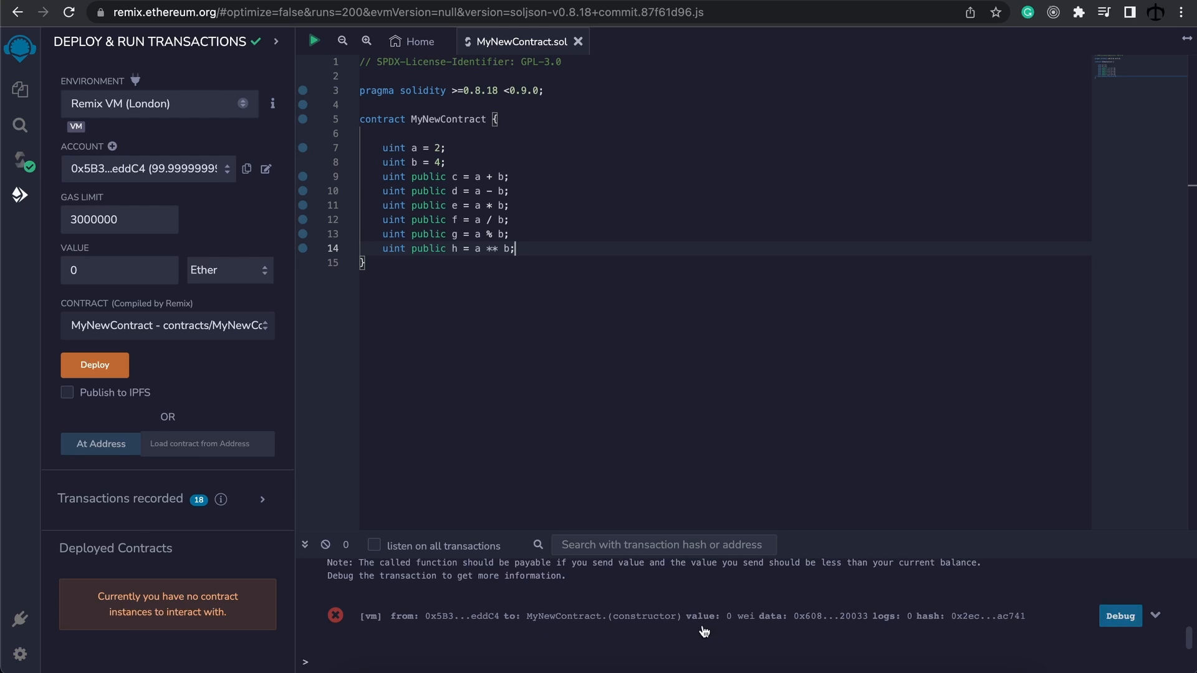
left_click(1155, 616)
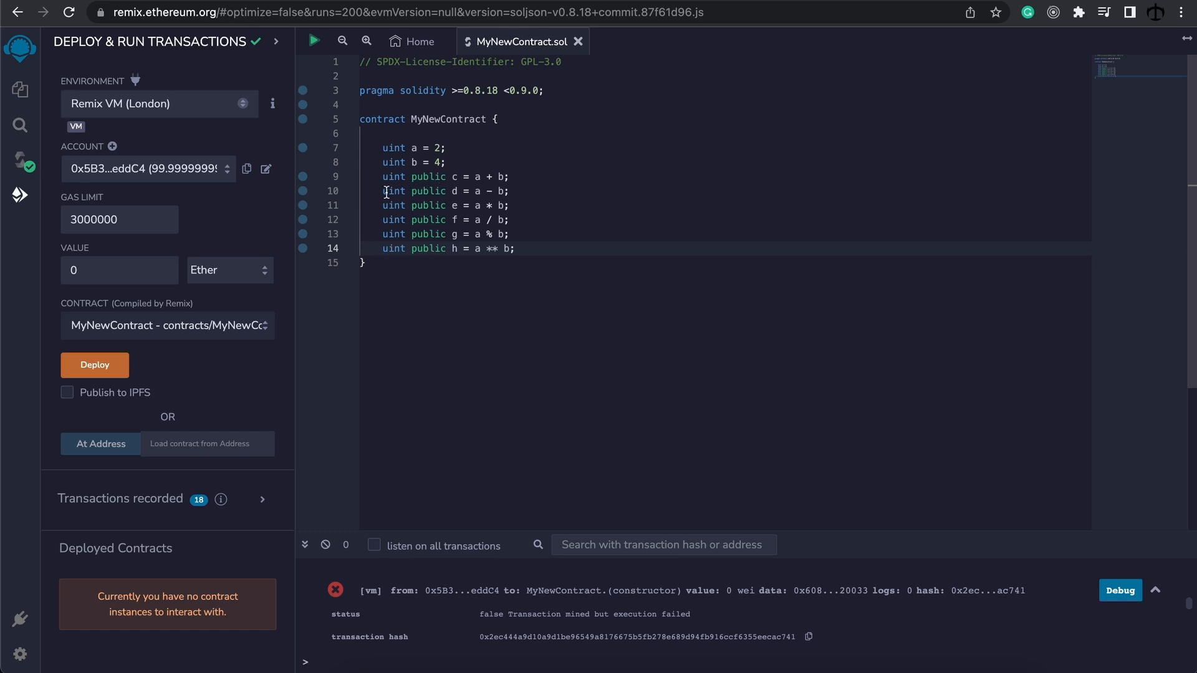
mouse_move(408, 191)
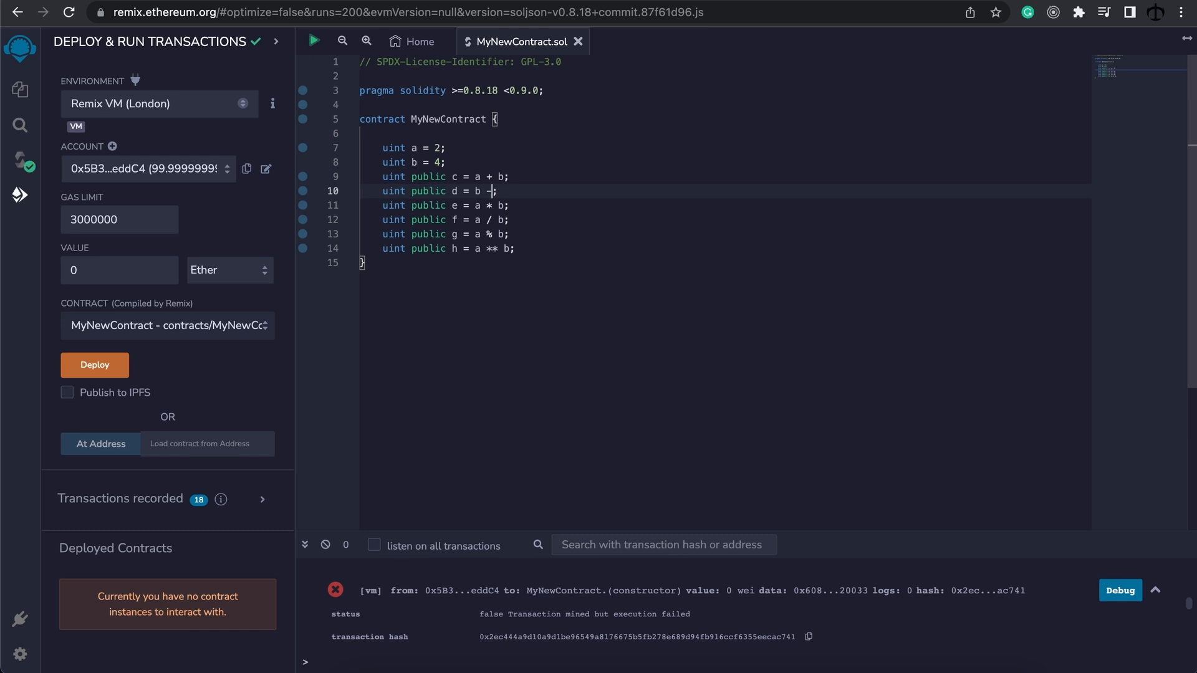
Step: Finish d as b - a, deploy successfully, and expand the new instance
type("a")
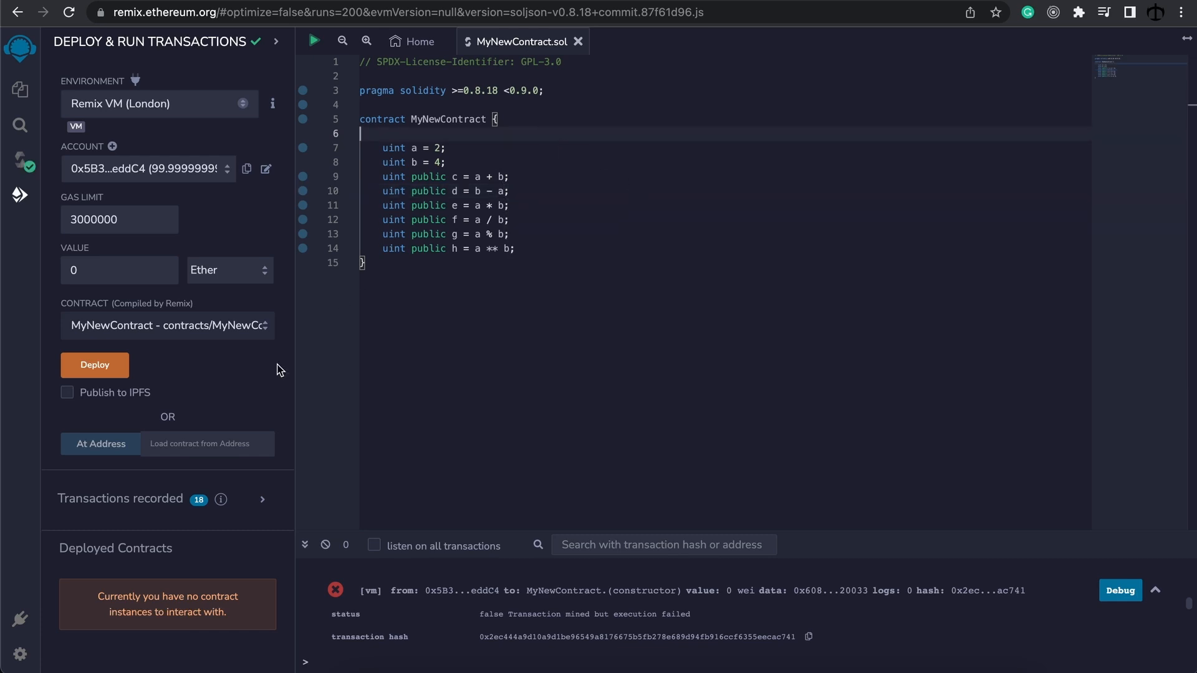
left_click(94, 364)
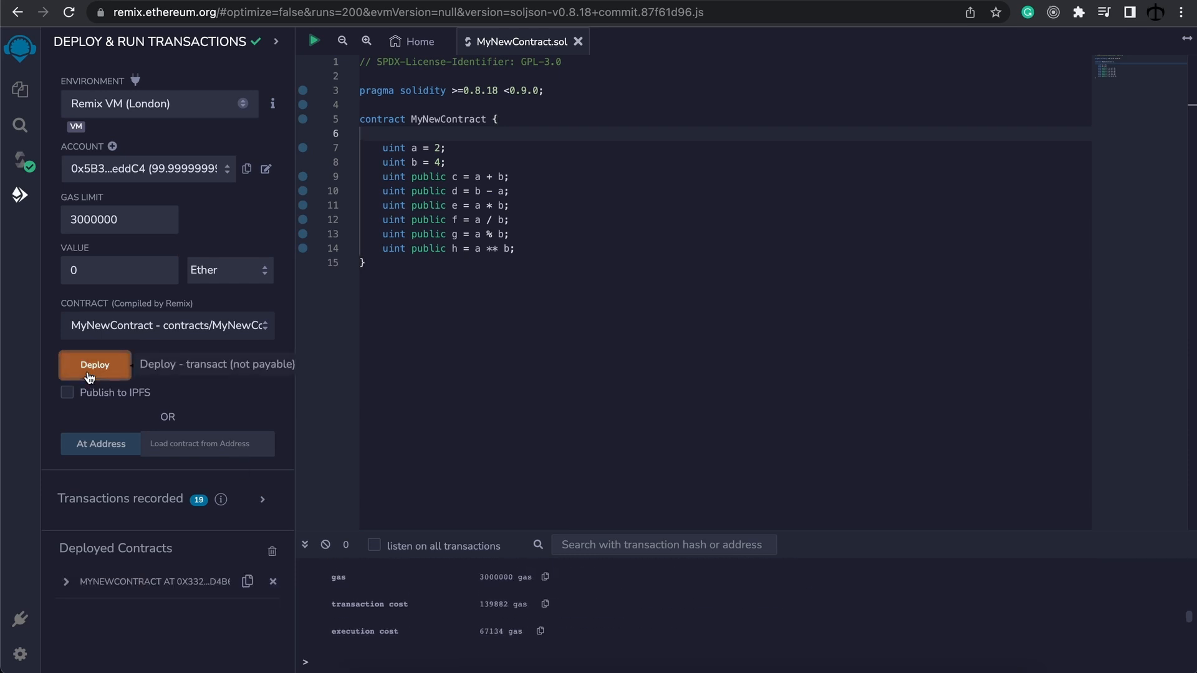
left_click(94, 365)
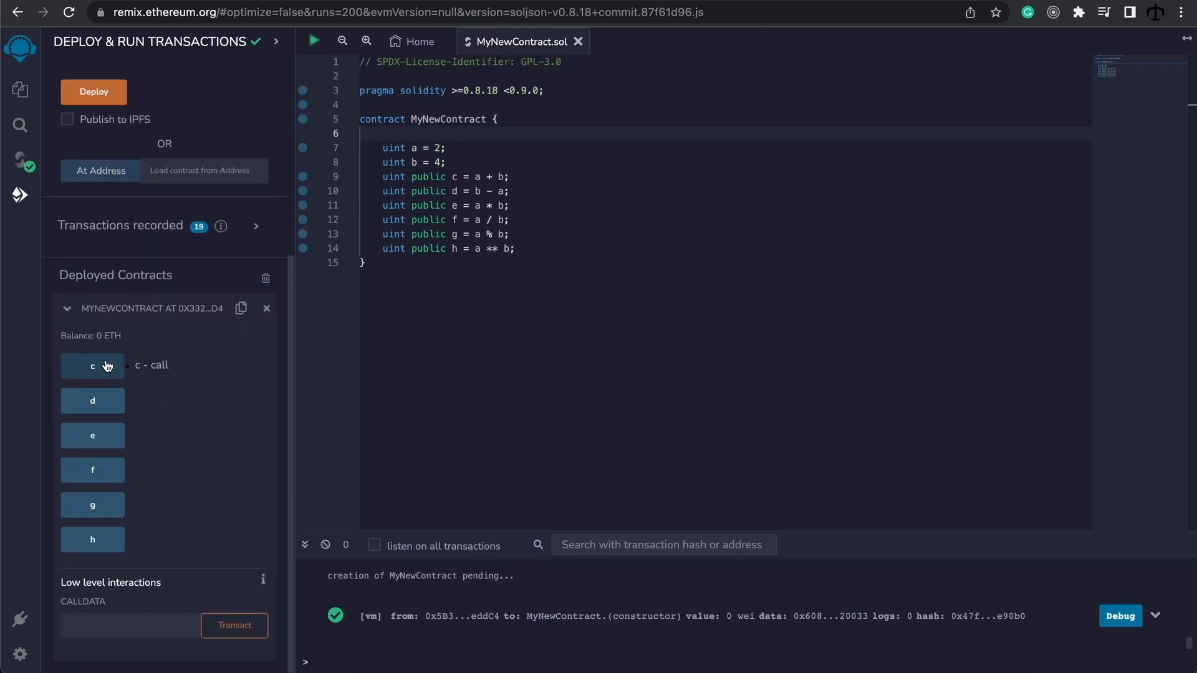
Step: Query the c and d getters, returning 6 and 2
left_click(92, 401)
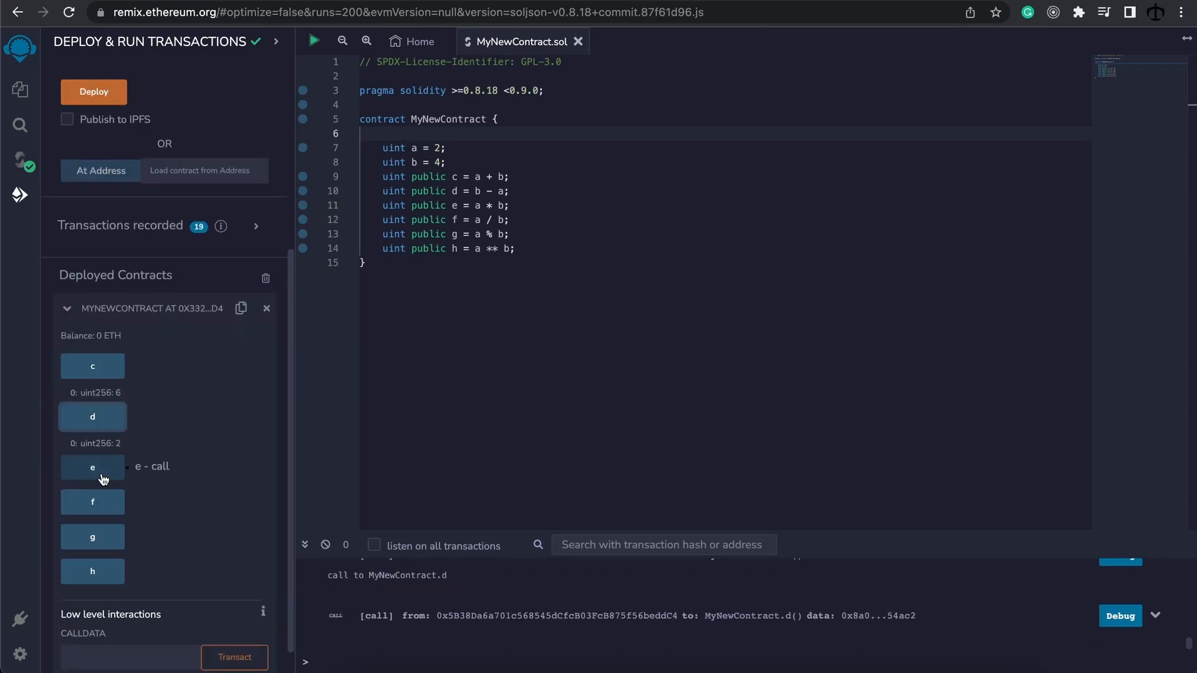
left_click(92, 467)
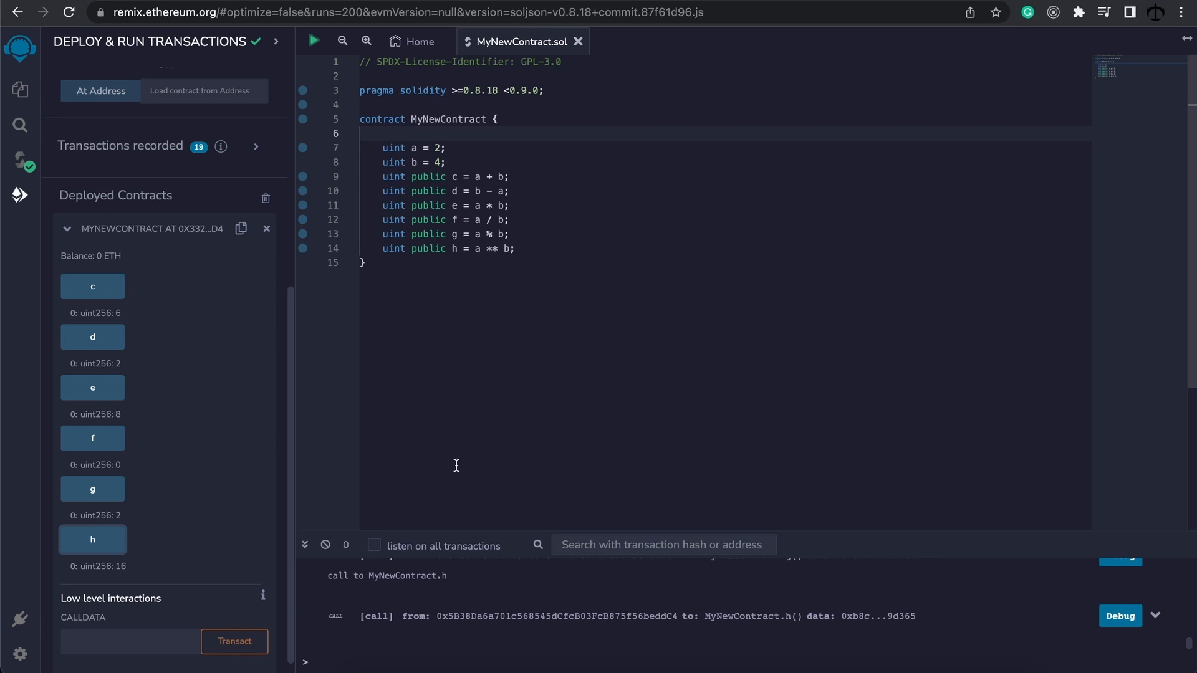
mouse_move(494, 435)
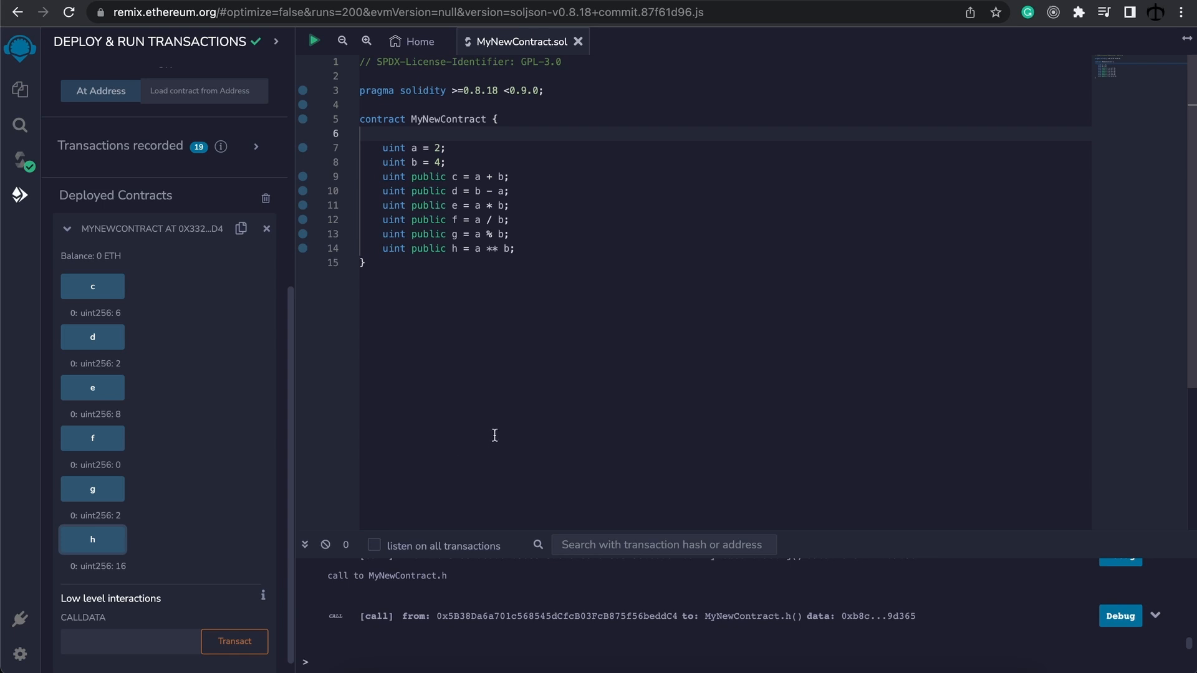
mouse_move(493, 421)
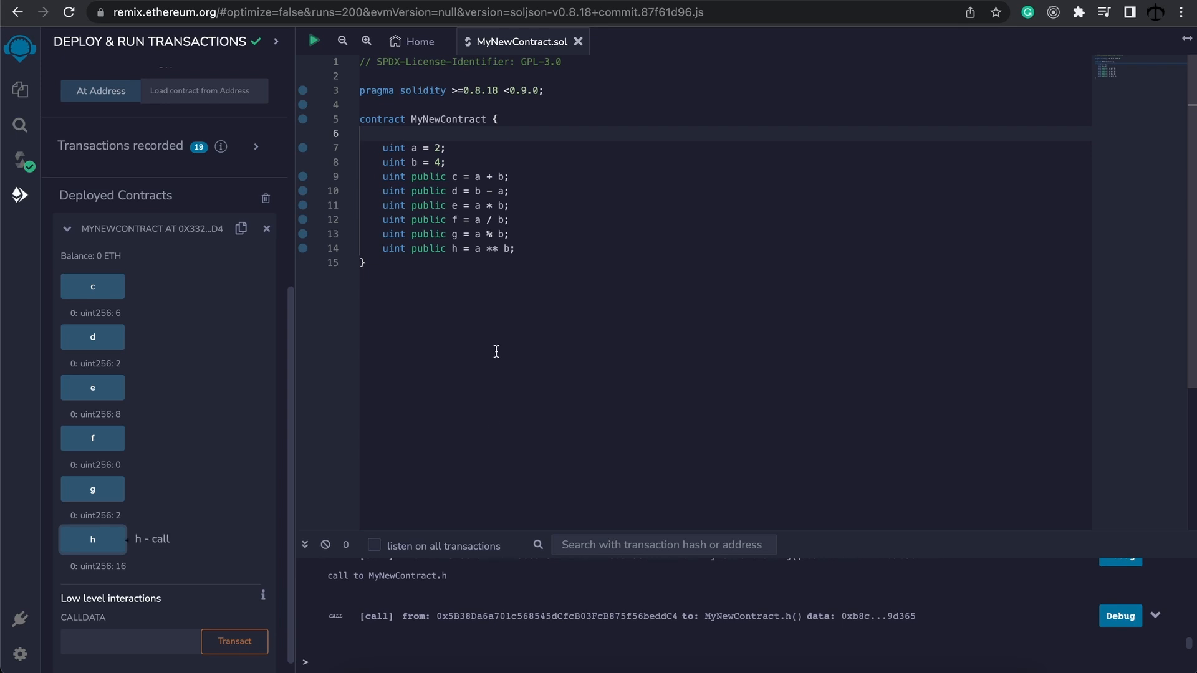
mouse_move(495, 306)
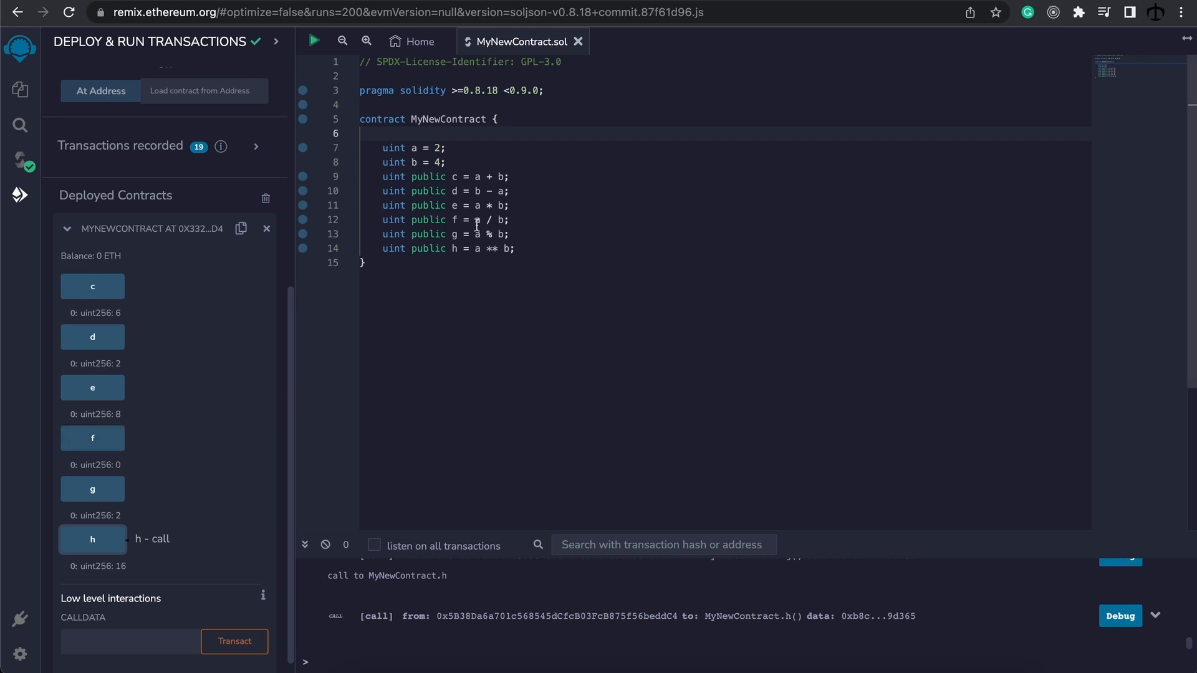
mouse_move(493, 220)
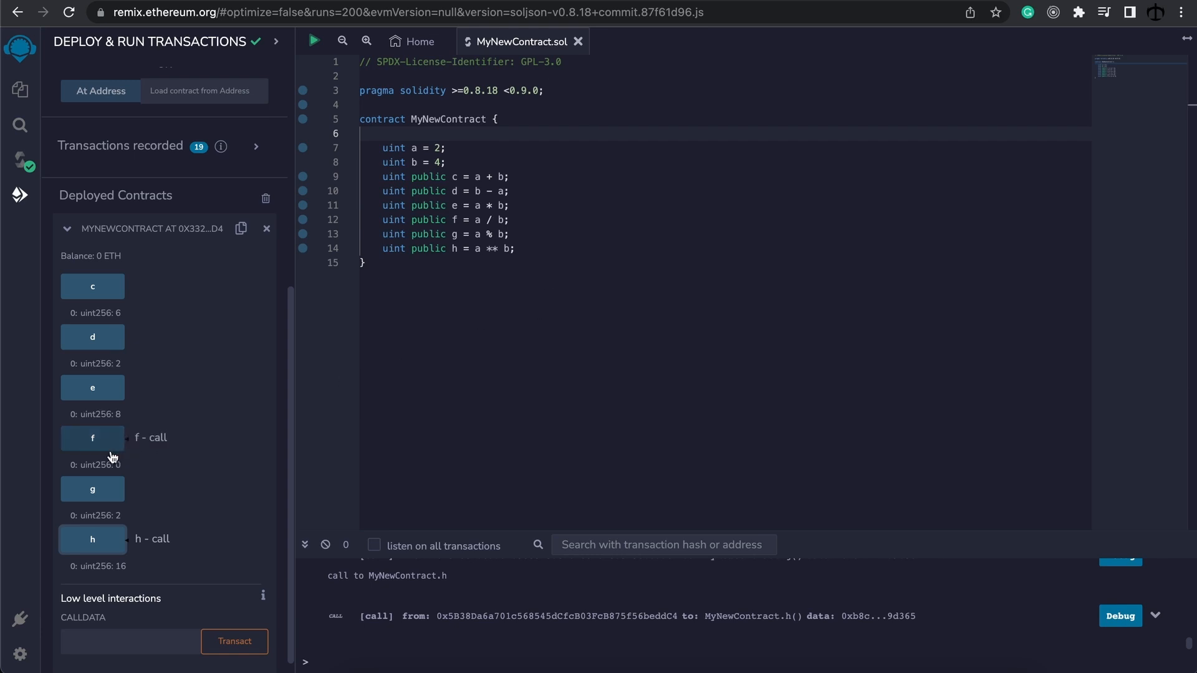
mouse_move(120, 452)
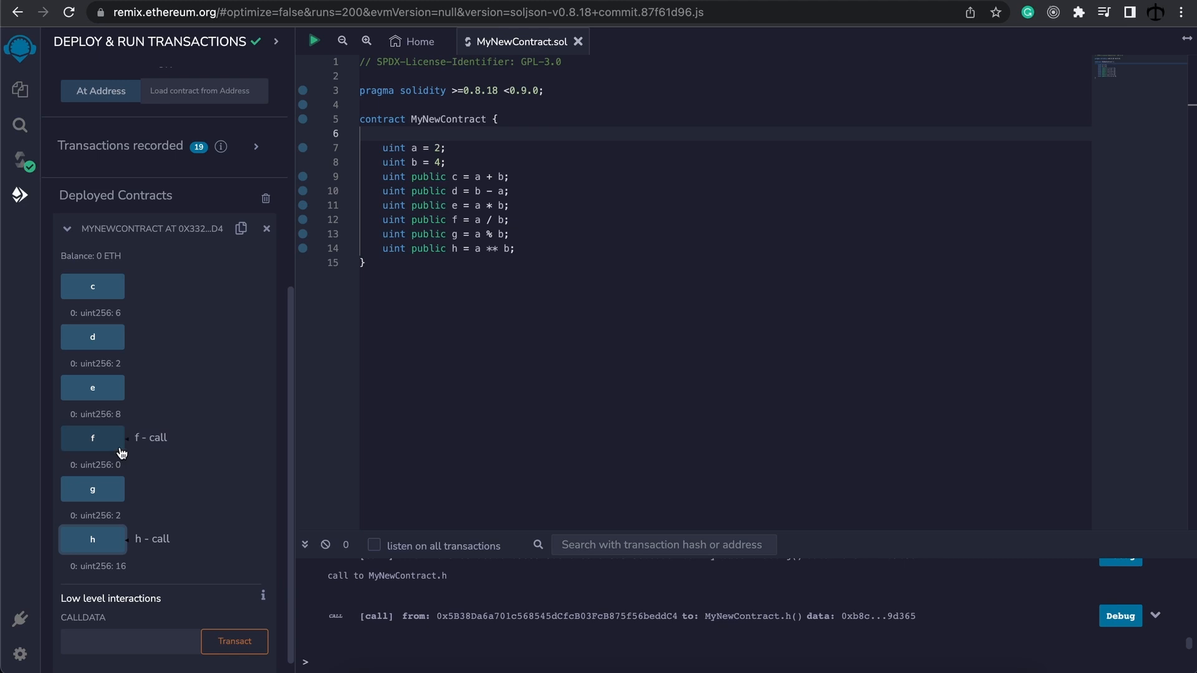
mouse_move(716, 326)
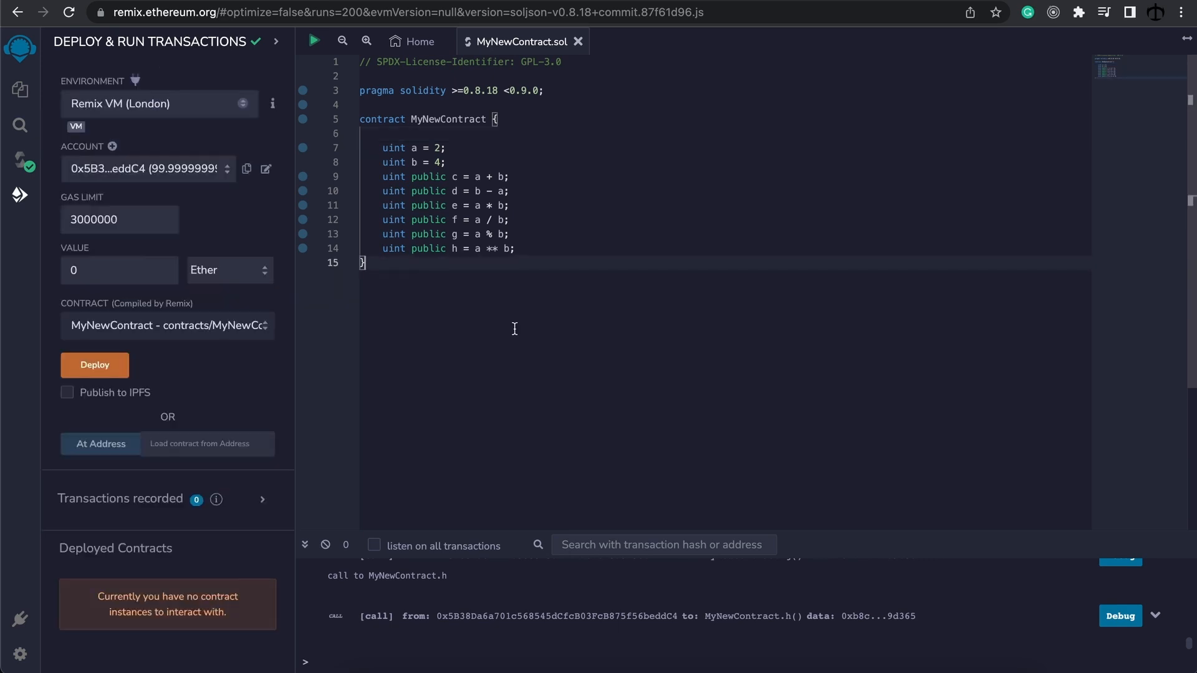
mouse_move(507, 343)
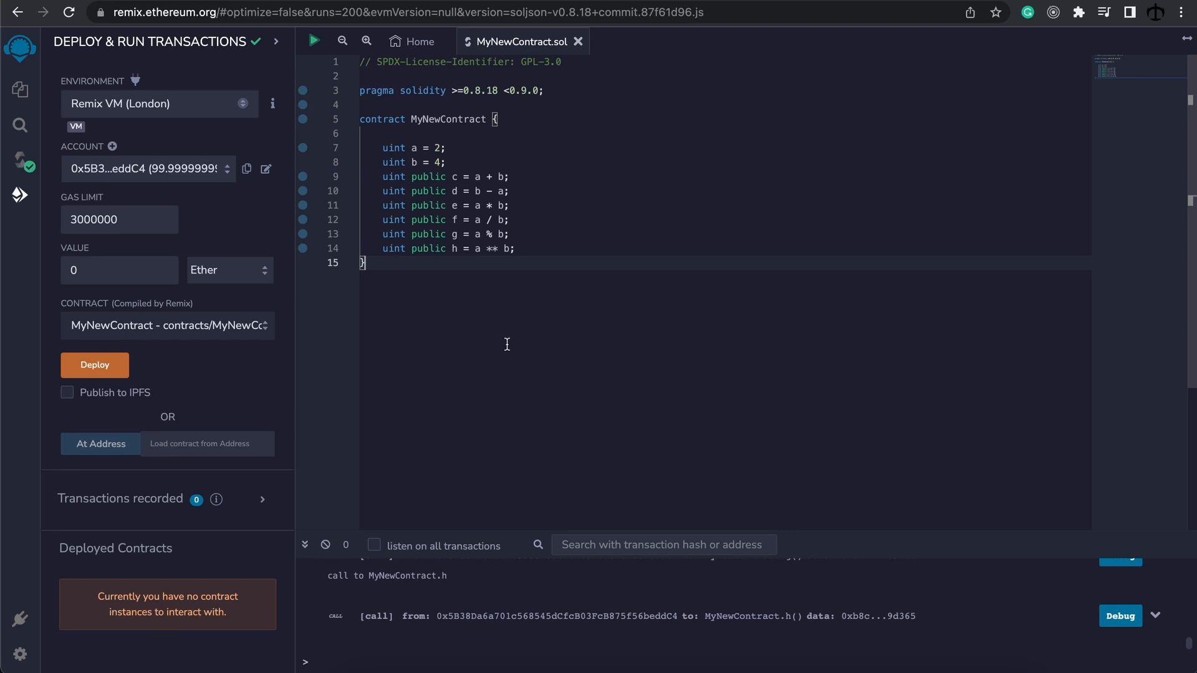
mouse_move(511, 384)
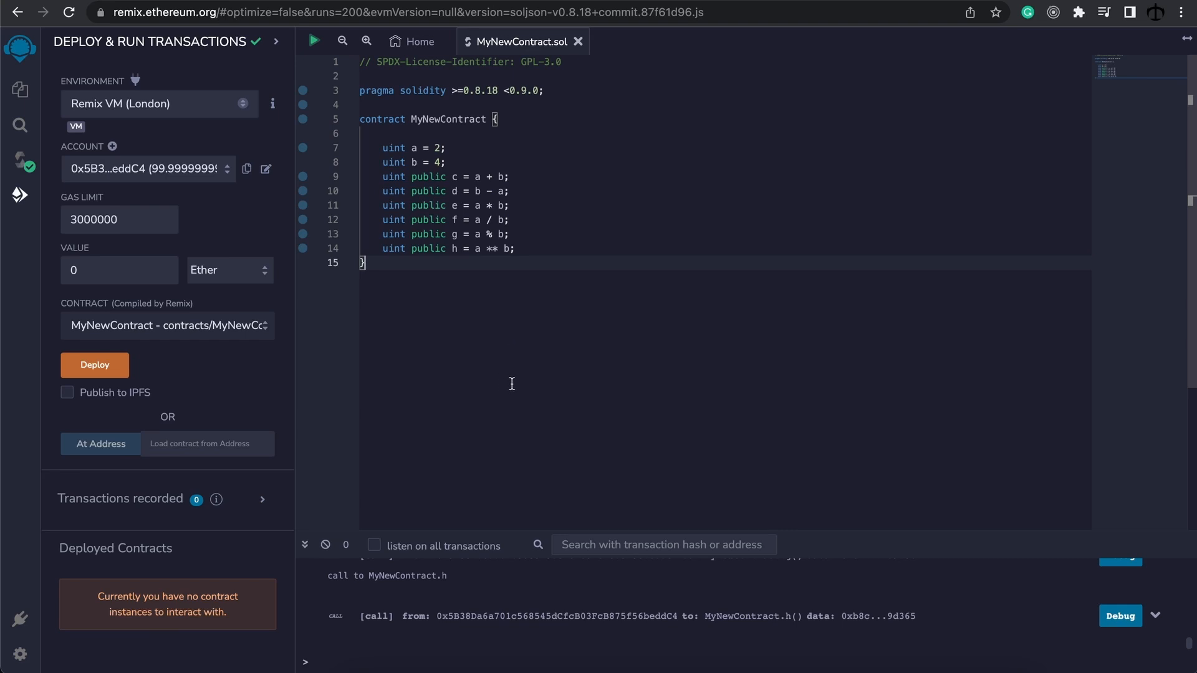
mouse_move(522, 401)
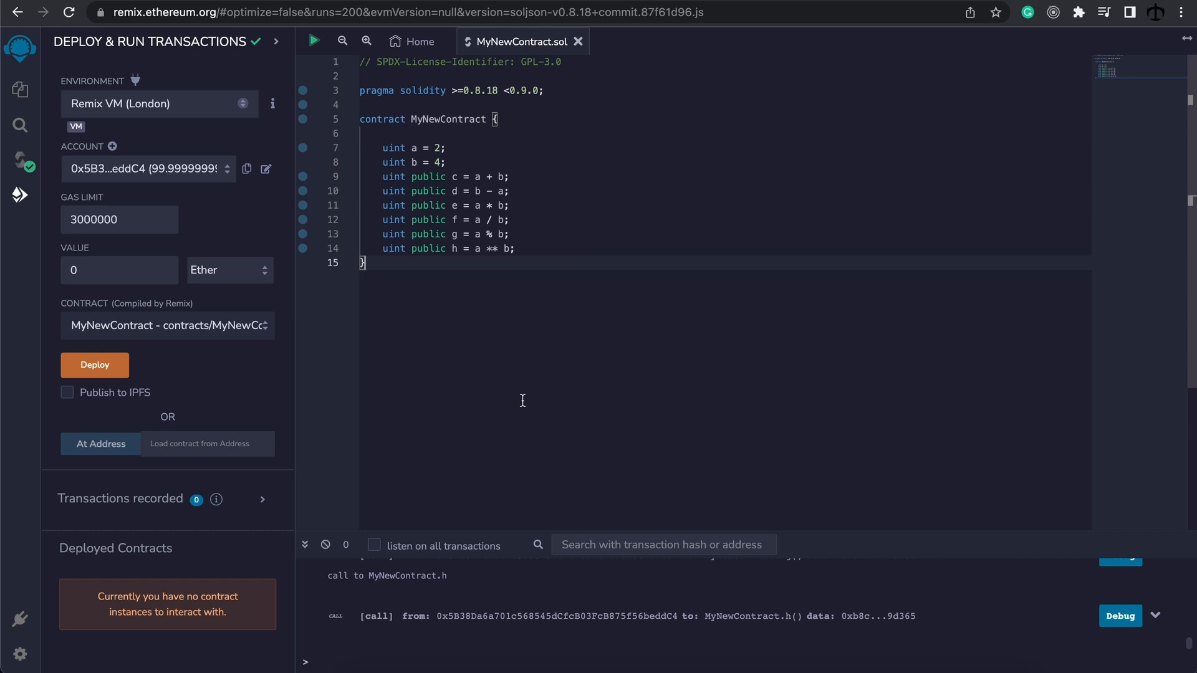